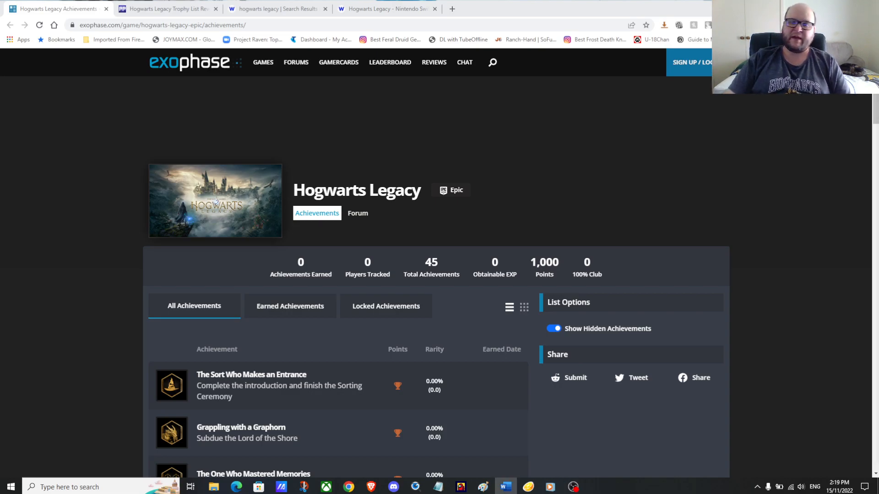
pyautogui.moveTo(192, 88)
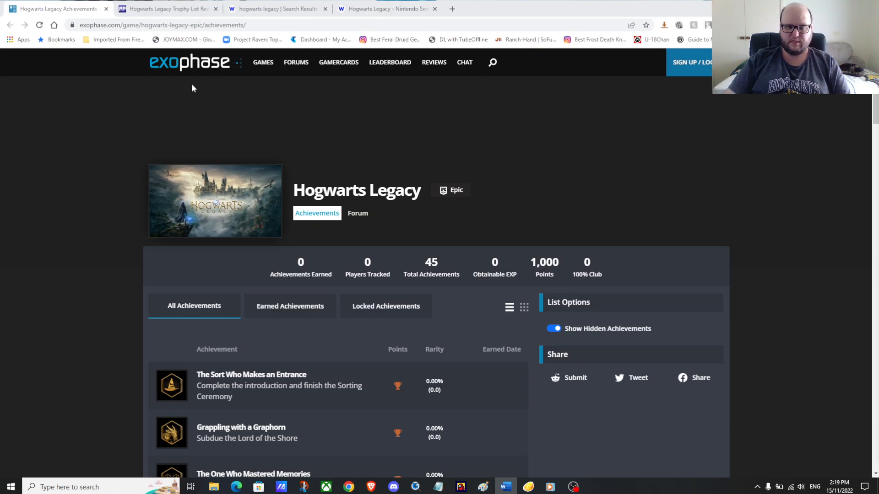
pyautogui.moveTo(633, 131)
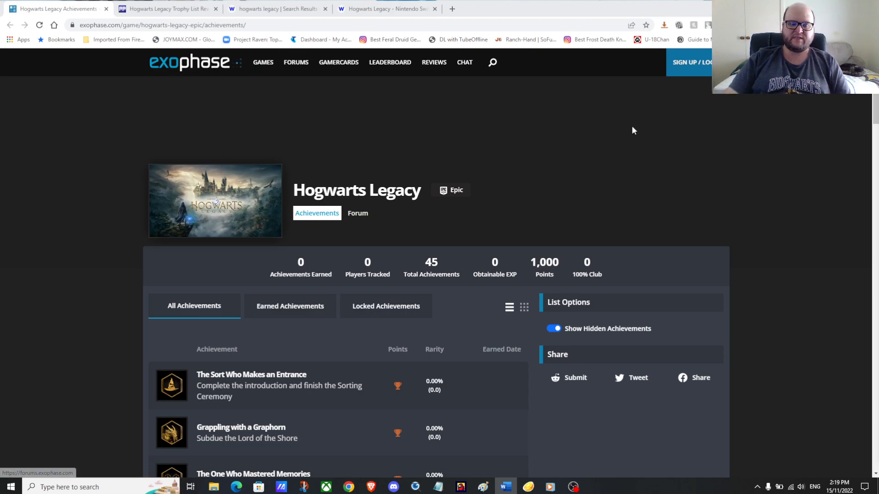
pyautogui.moveTo(653, 126)
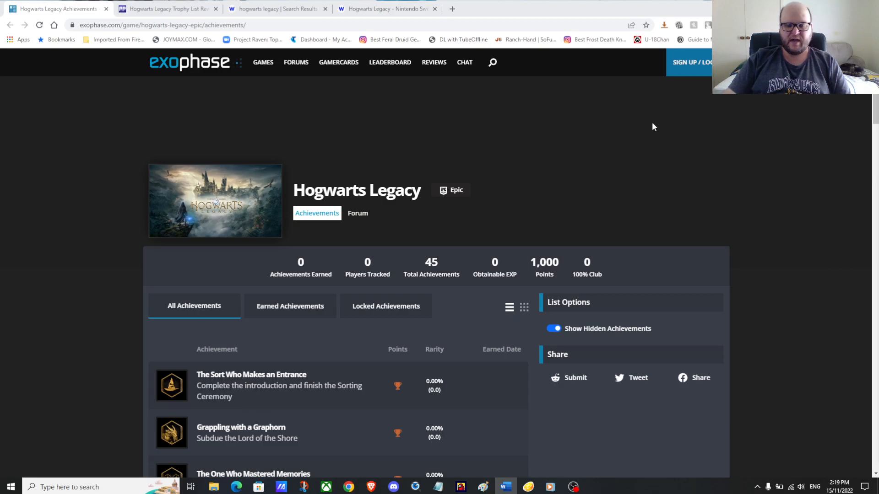
pyautogui.moveTo(656, 120)
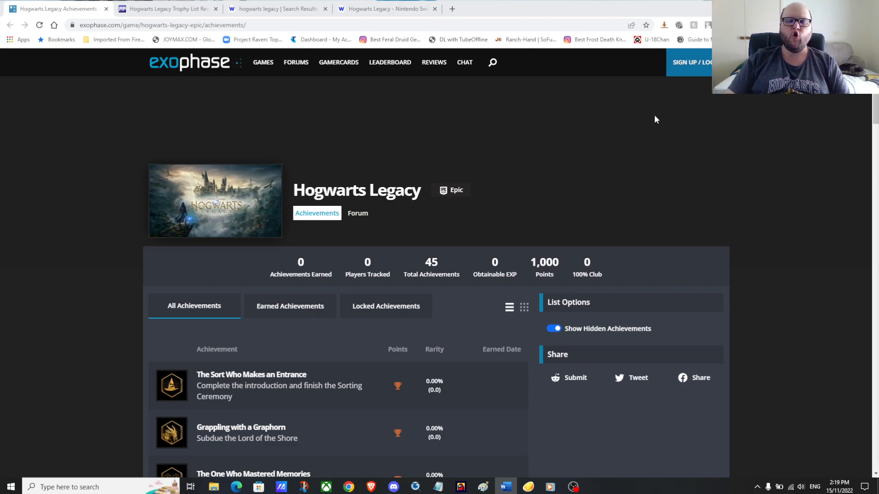
pyautogui.moveTo(731, 155)
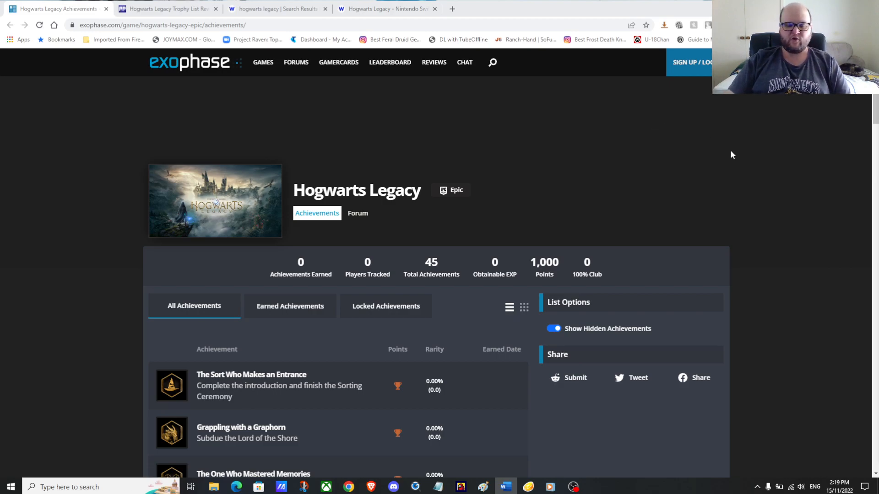
# Switch to the 'Hogwarts Legacy Trophy List Revealed' tab and scroll to its 46-trophy list.
pyautogui.scroll(-3)
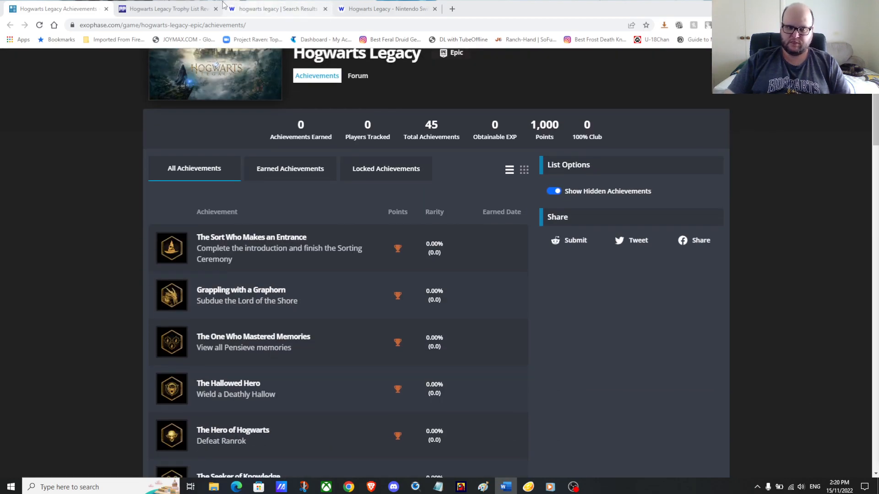
pyautogui.click(165, 8)
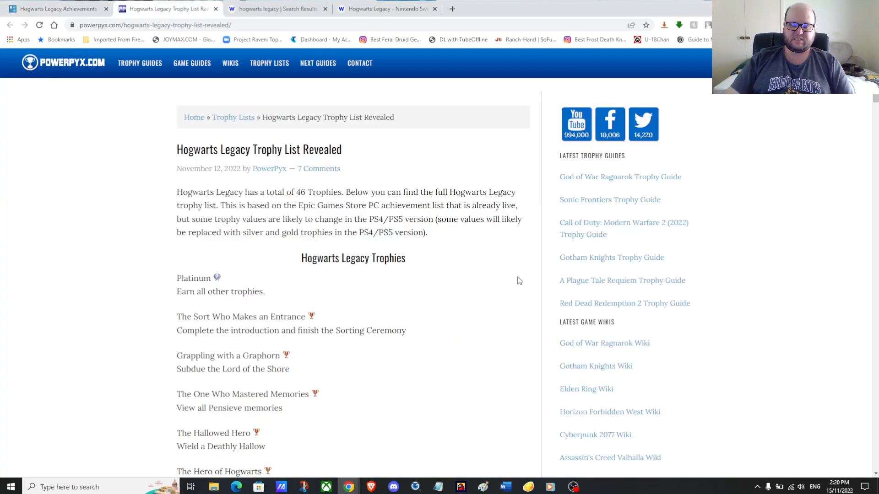
pyautogui.moveTo(505, 269)
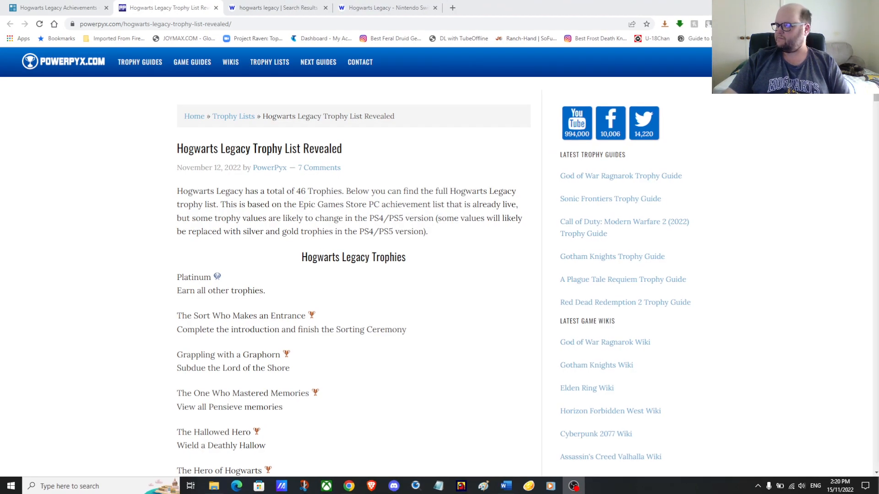
pyautogui.moveTo(287, 274)
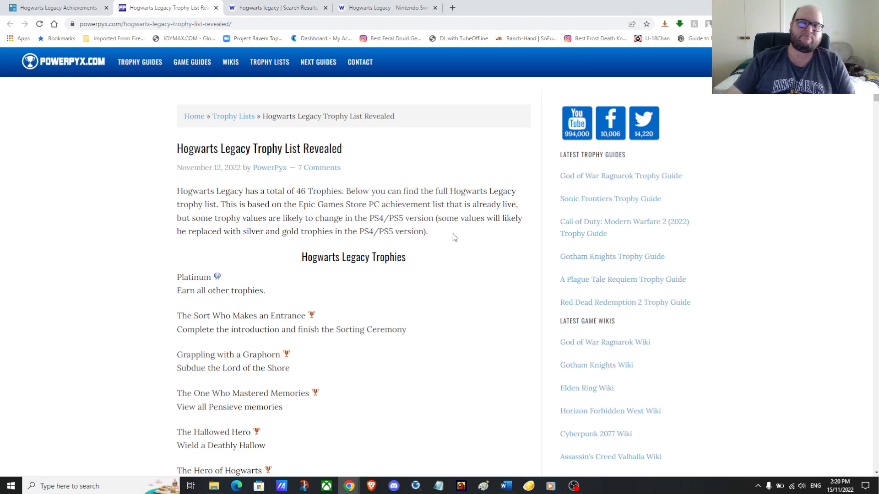
pyautogui.scroll(-3)
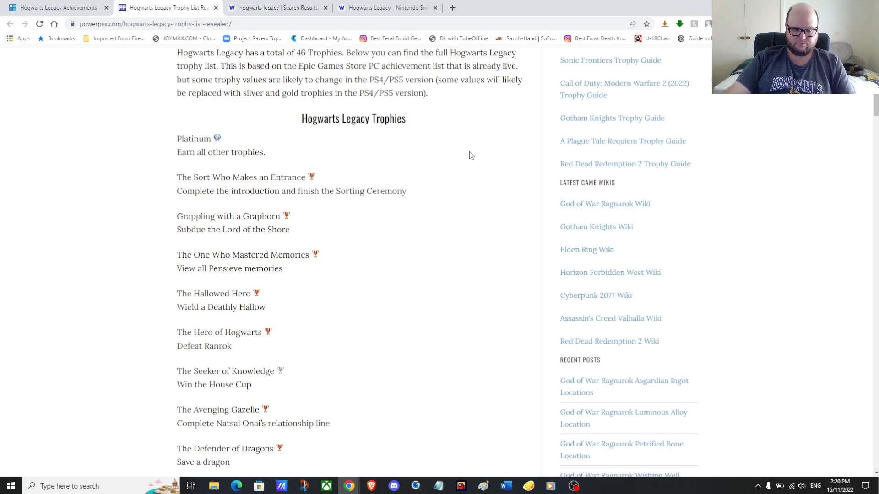
pyautogui.scroll(-3)
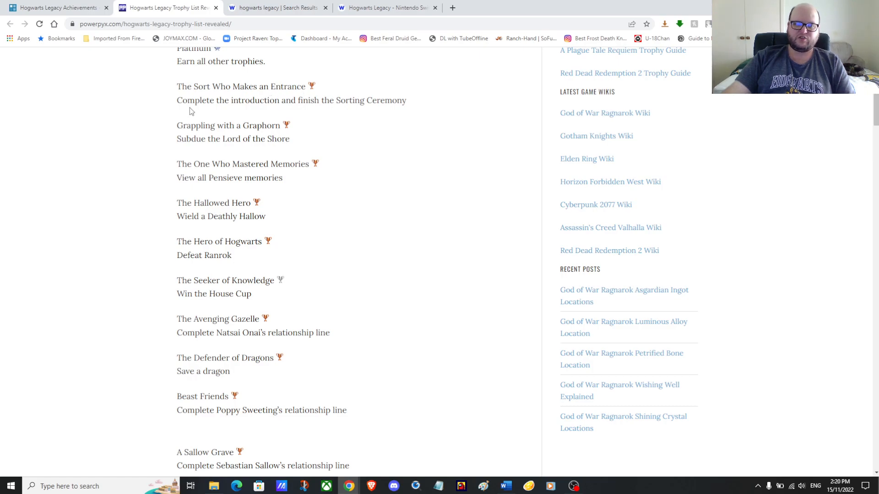
pyautogui.moveTo(376, 120)
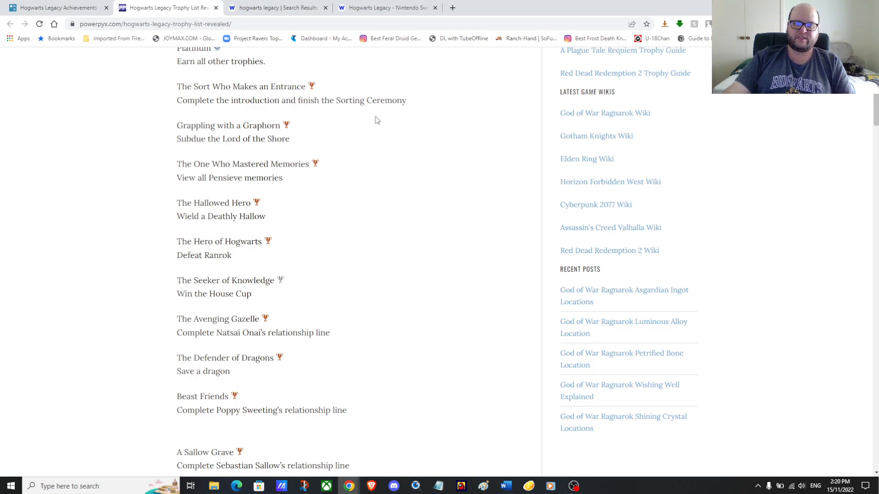
pyautogui.moveTo(290, 137)
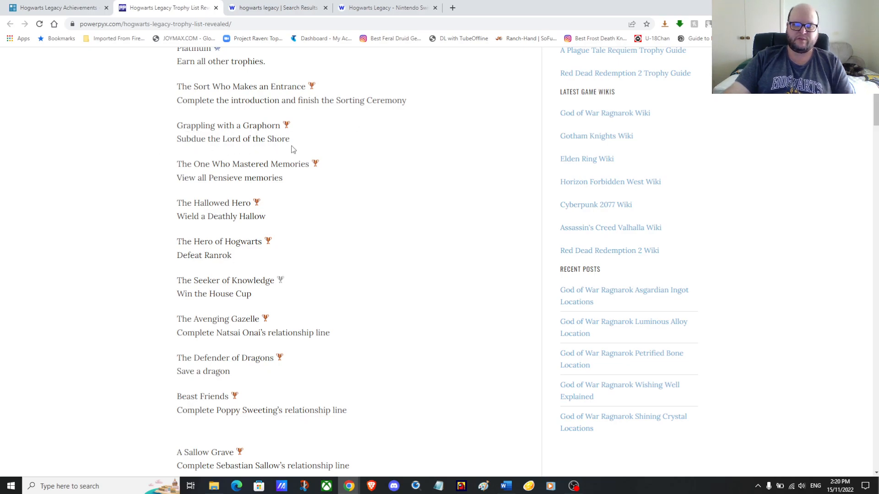
pyautogui.moveTo(312, 148)
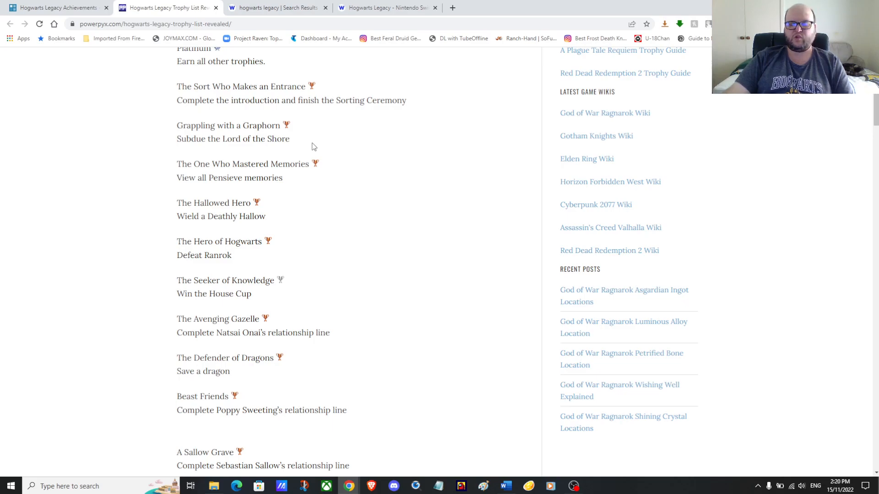
pyautogui.moveTo(325, 154)
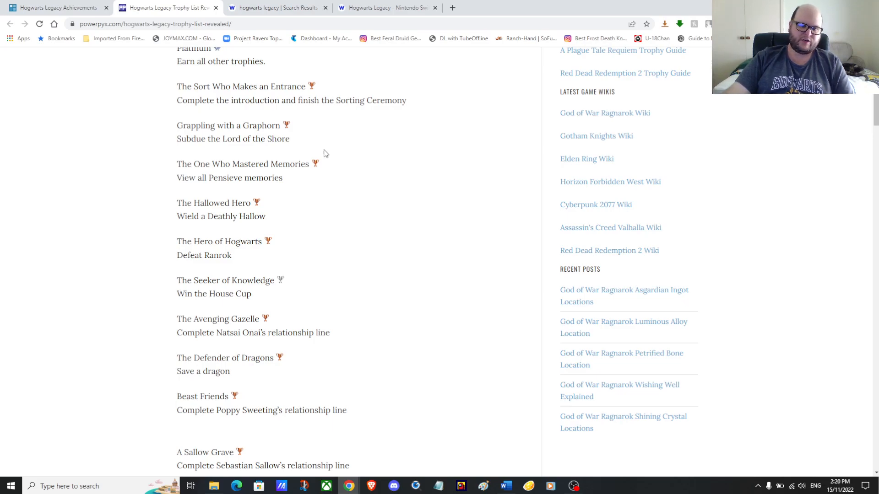
pyautogui.moveTo(283, 173)
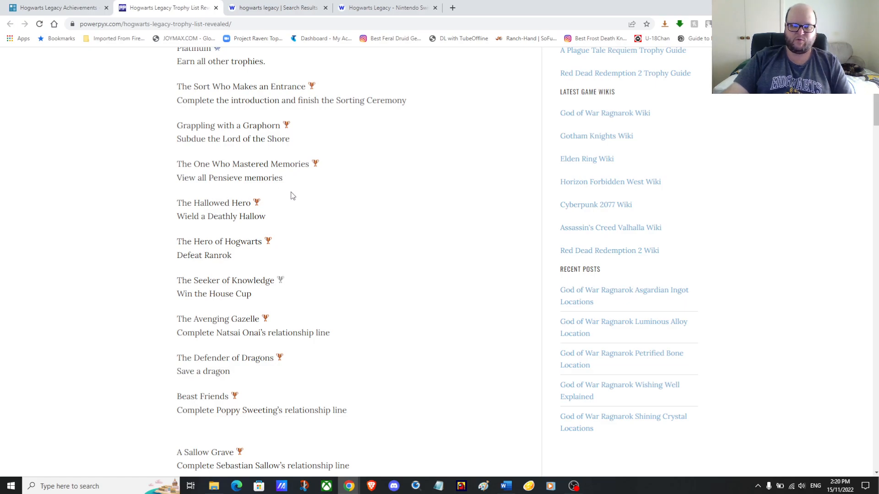
pyautogui.scroll(-3)
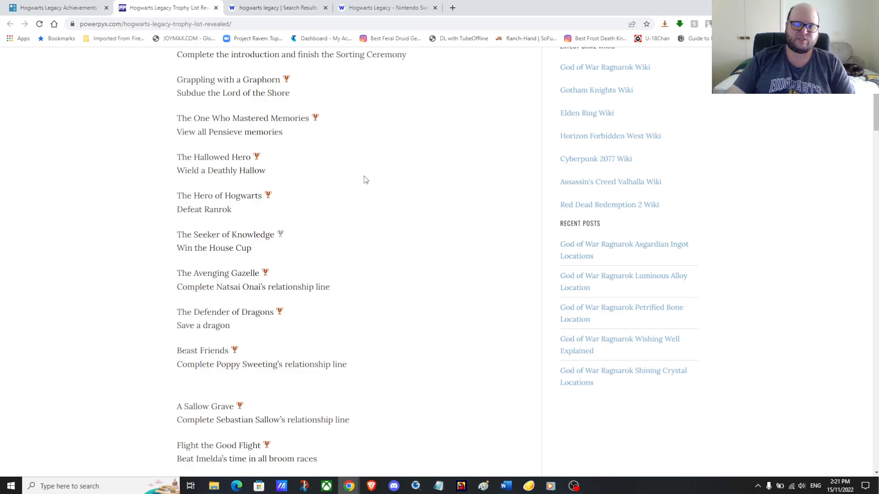
pyautogui.moveTo(383, 189)
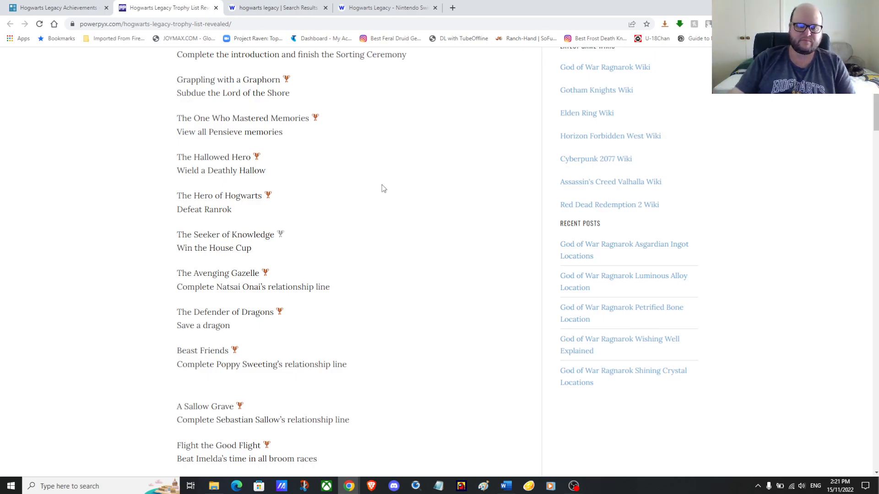
pyautogui.moveTo(265, 217)
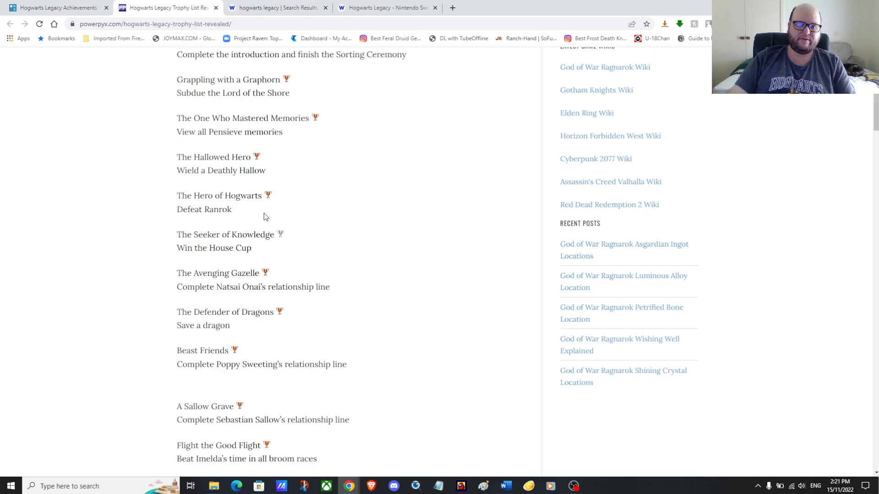
pyautogui.moveTo(173, 242)
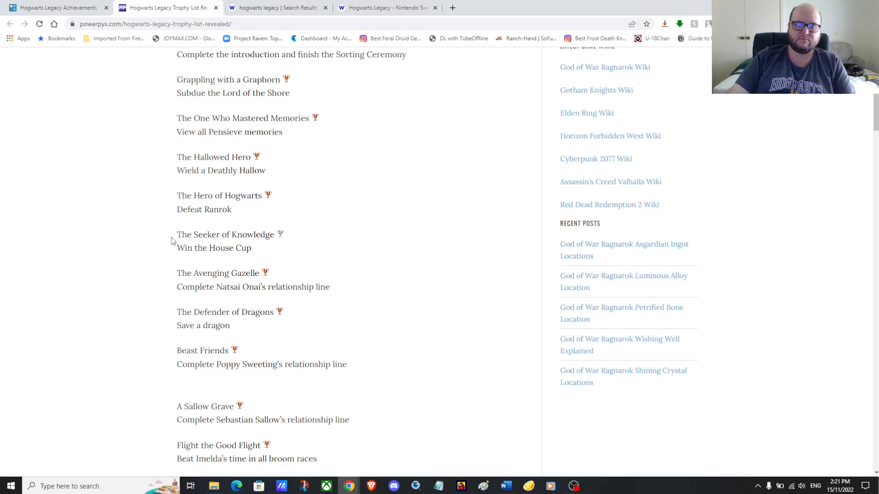
pyautogui.moveTo(376, 263)
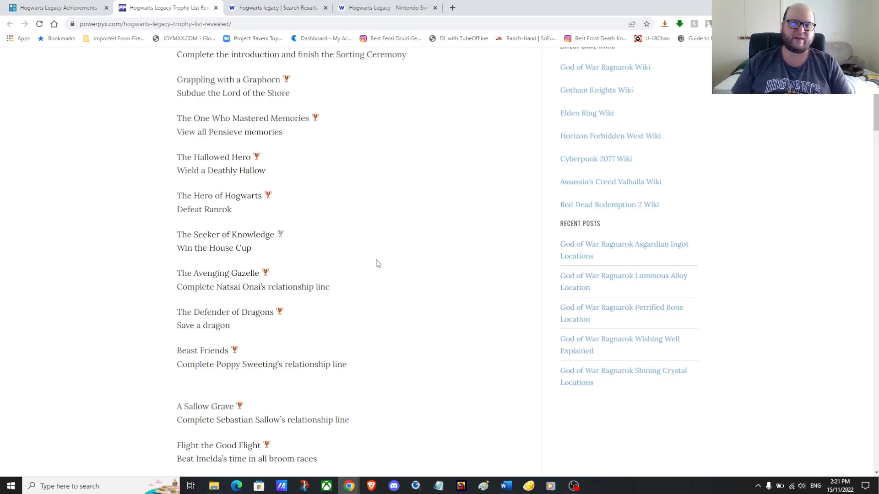
pyautogui.click(376, 264)
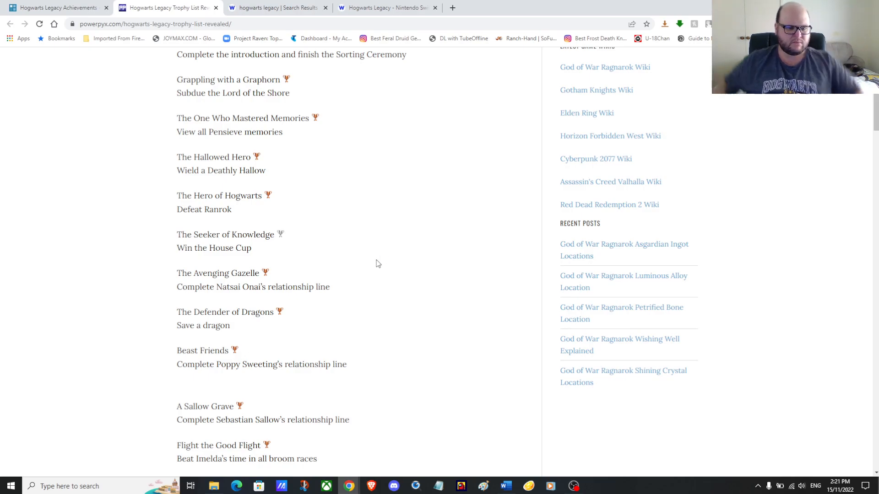
# Scroll the trophy list past Beast Friends and A Sallow Grave to Collector's Edition.
pyautogui.scroll(-3)
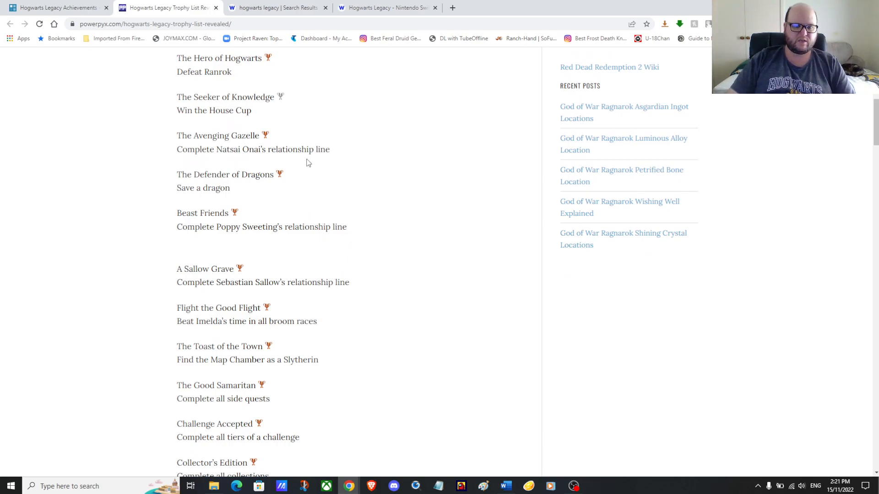
pyautogui.moveTo(236, 172)
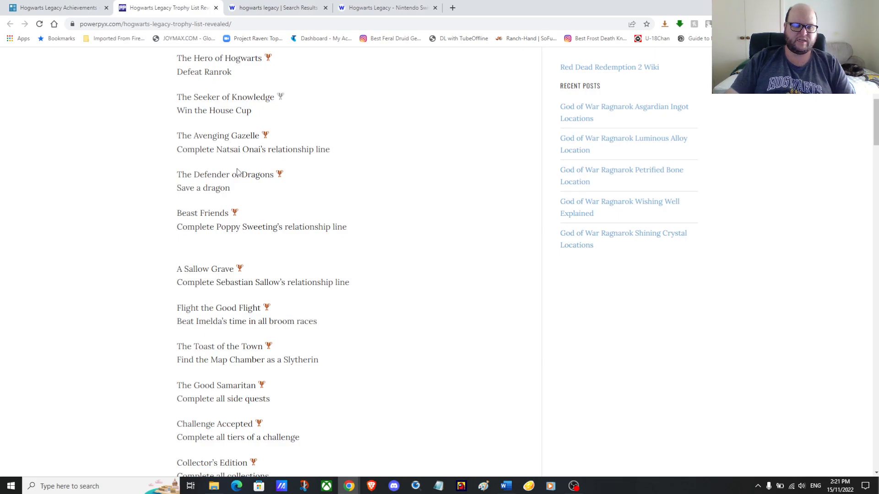
pyautogui.moveTo(205, 266)
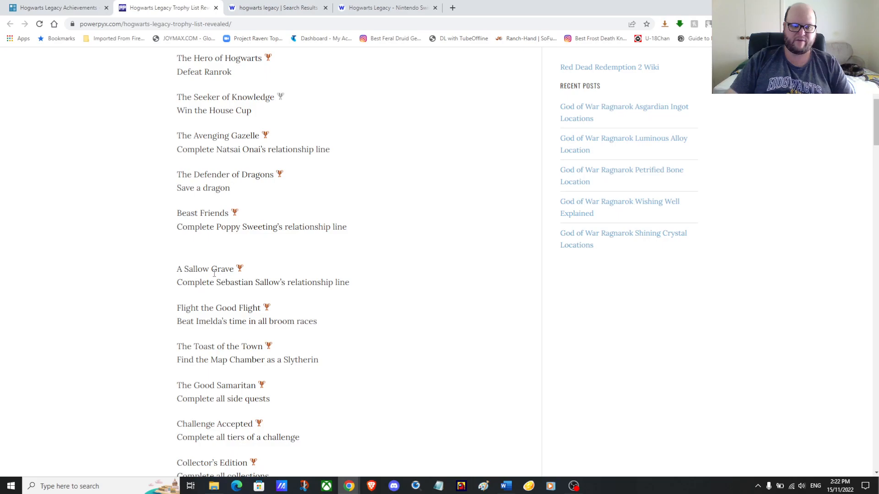
pyautogui.moveTo(366, 289)
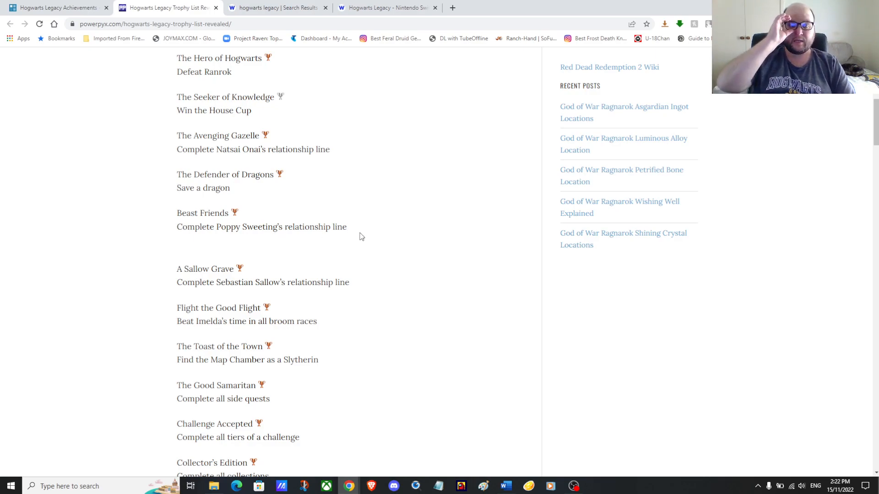
pyautogui.moveTo(369, 166)
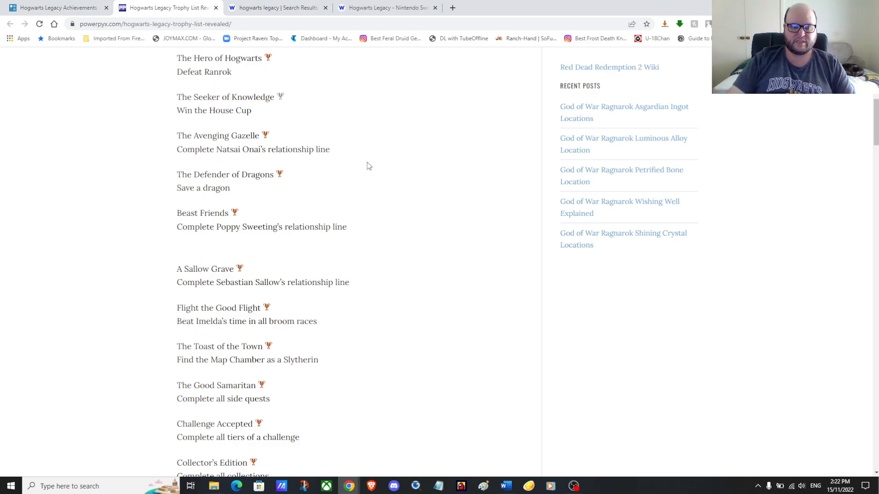
pyautogui.moveTo(267, 194)
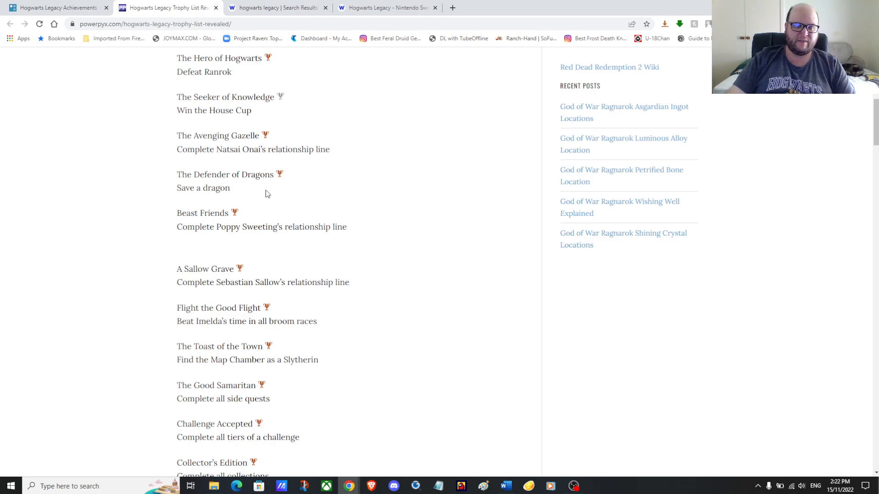
pyautogui.scroll(-3)
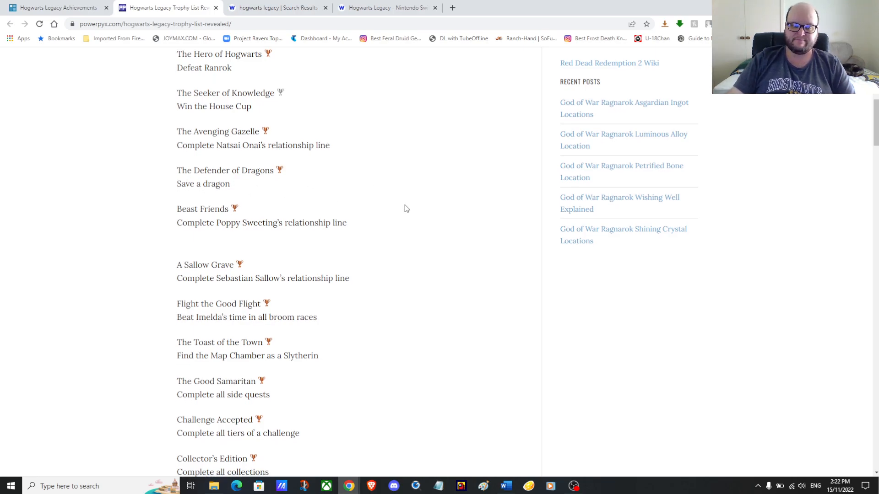
pyautogui.scroll(-3)
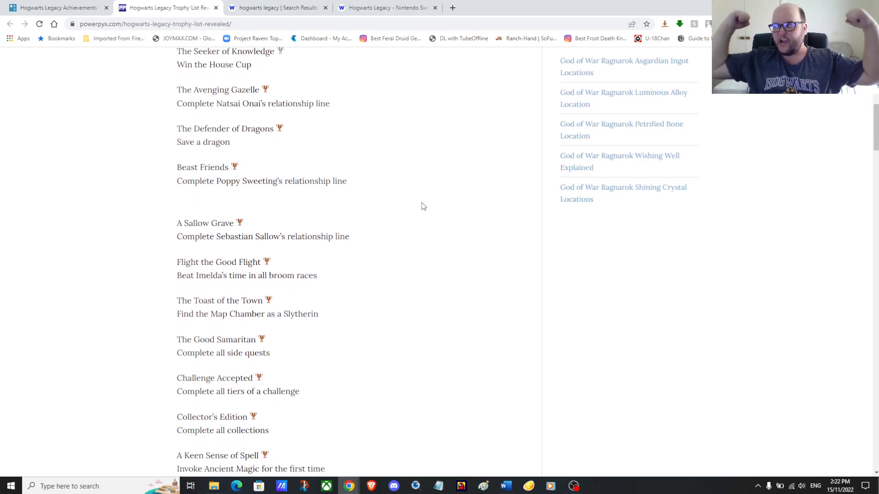
# Scroll past The Nature of the Beast and Merlin's Beard! to The Wise Owl and First Class Student.
pyautogui.scroll(-3)
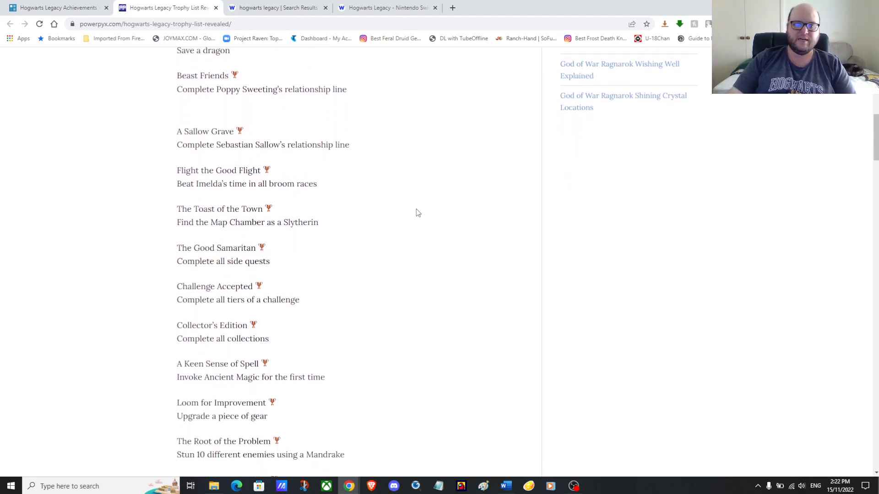
pyautogui.moveTo(180, 193)
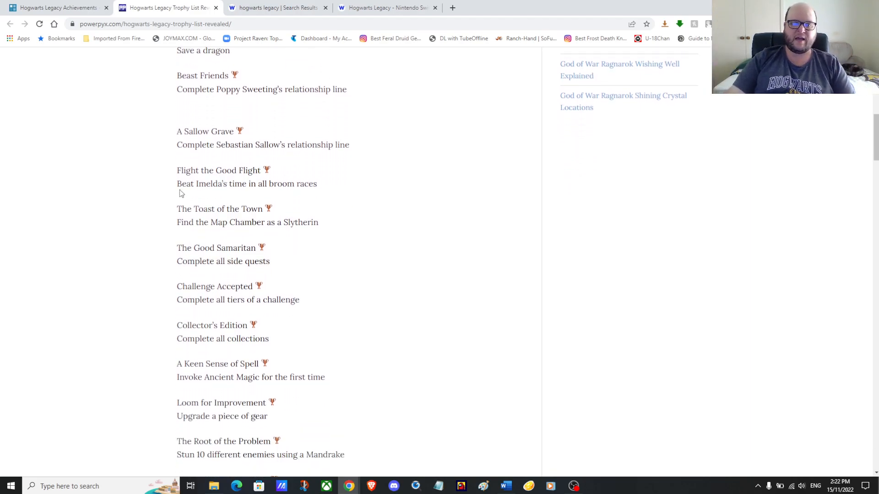
pyautogui.moveTo(287, 199)
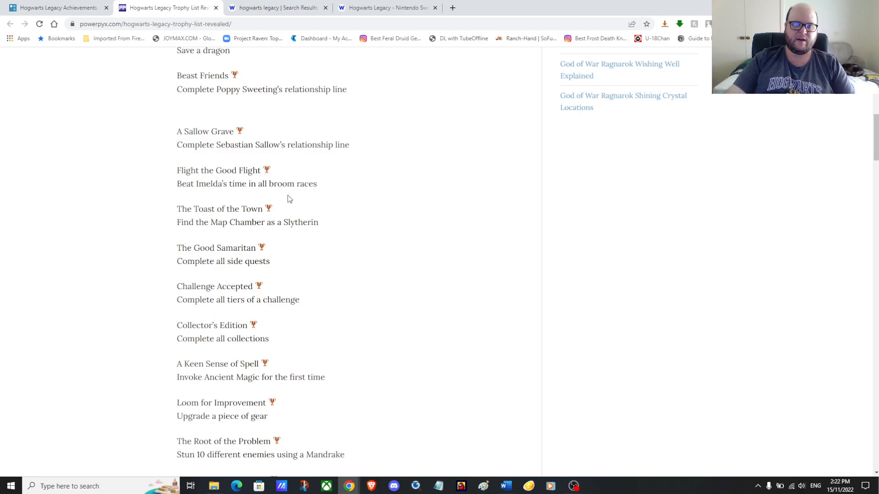
pyautogui.moveTo(354, 209)
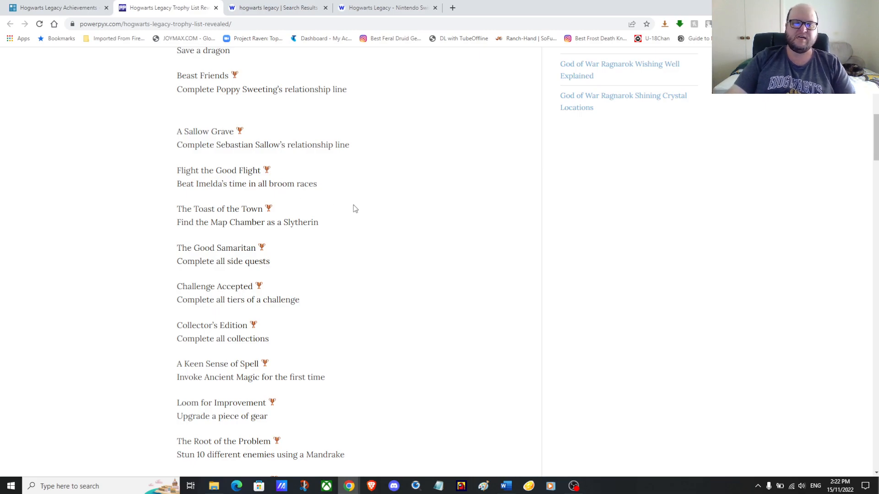
pyautogui.moveTo(386, 212)
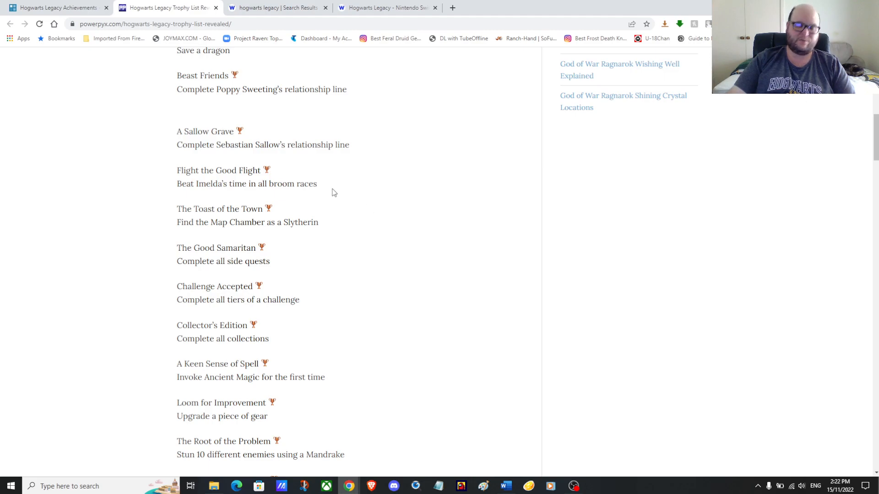
pyautogui.moveTo(350, 239)
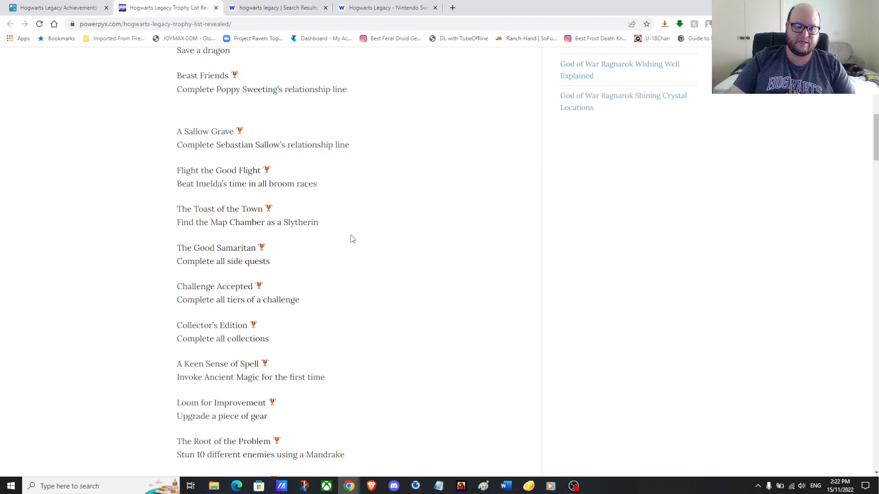
pyautogui.moveTo(400, 257)
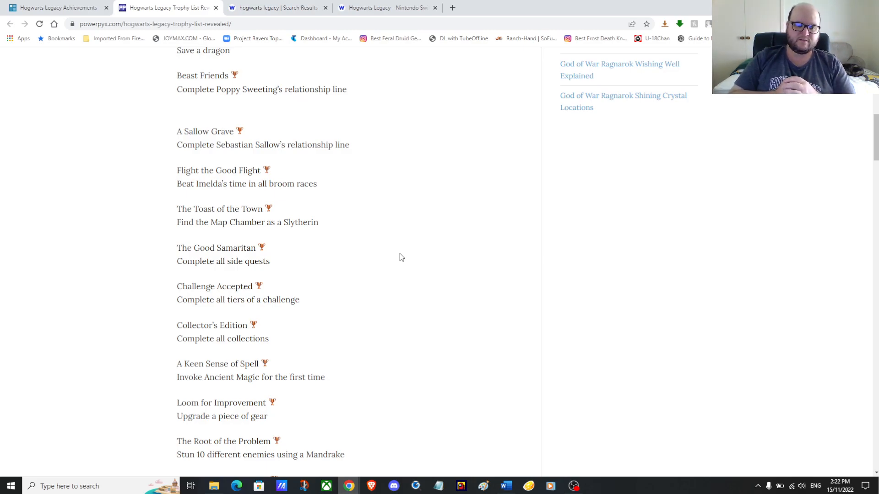
pyautogui.scroll(-3)
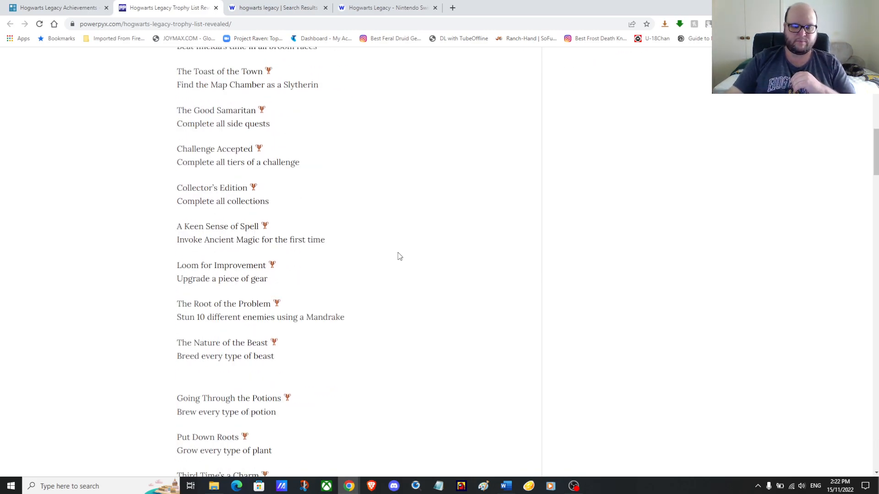
pyautogui.scroll(-3)
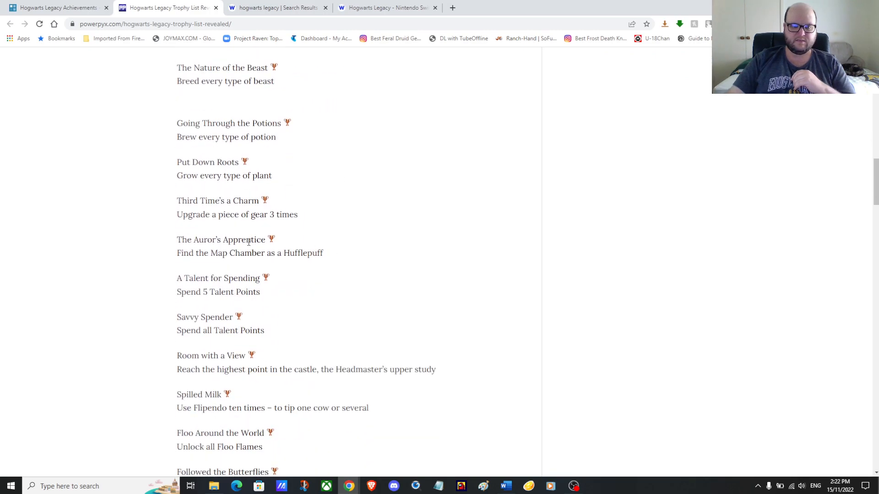
pyautogui.scroll(-3)
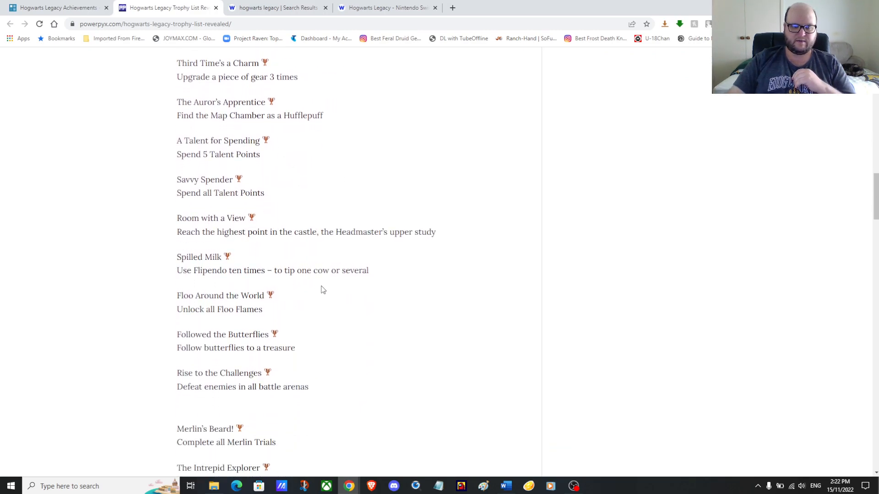
pyautogui.scroll(-3)
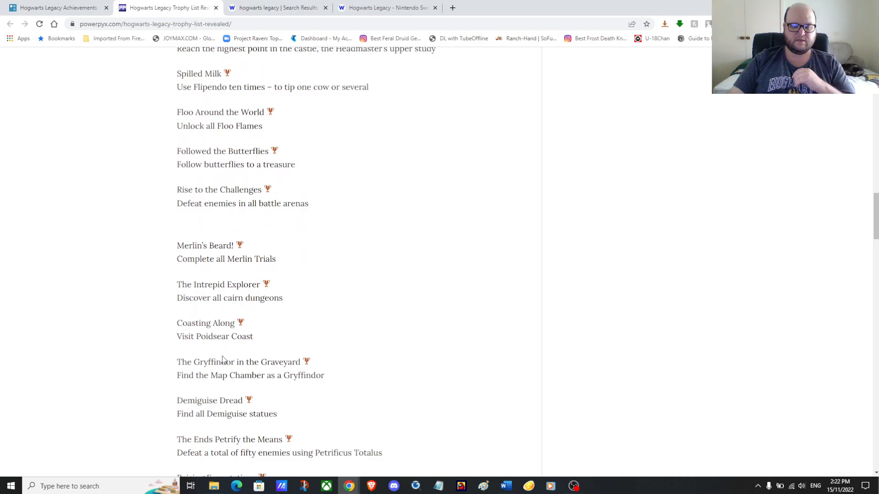
pyautogui.scroll(-3)
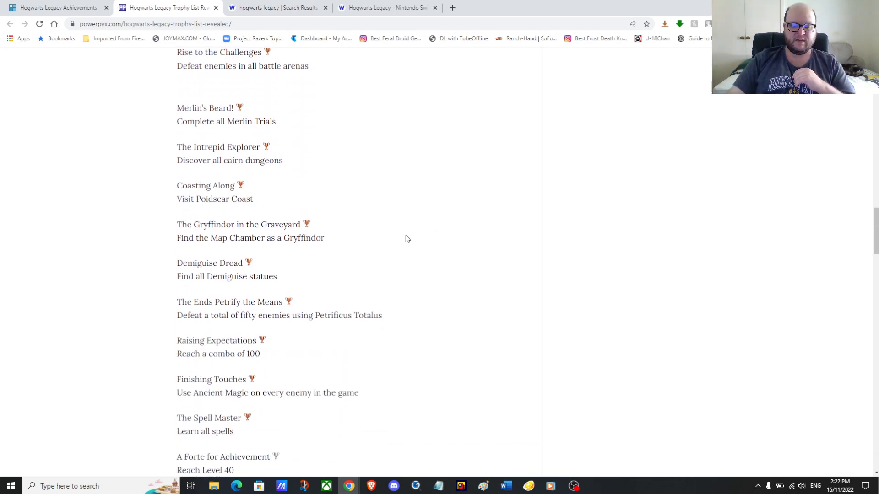
pyautogui.scroll(-3)
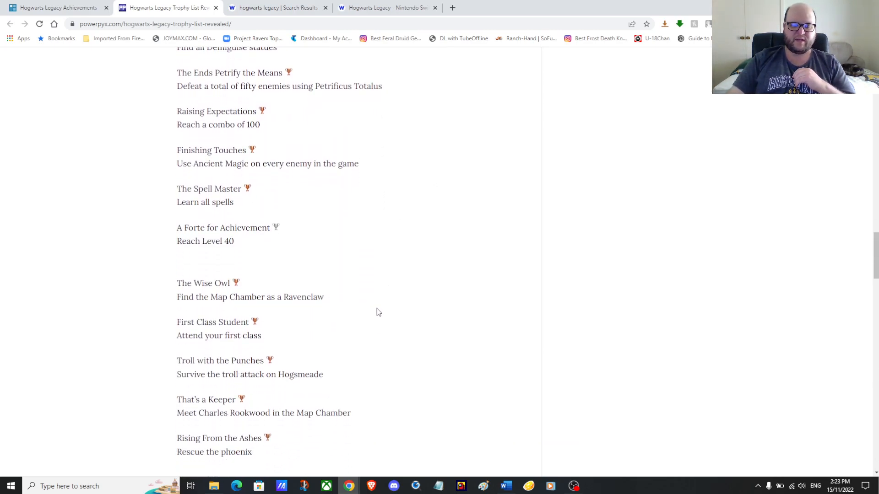
pyautogui.scroll(-3)
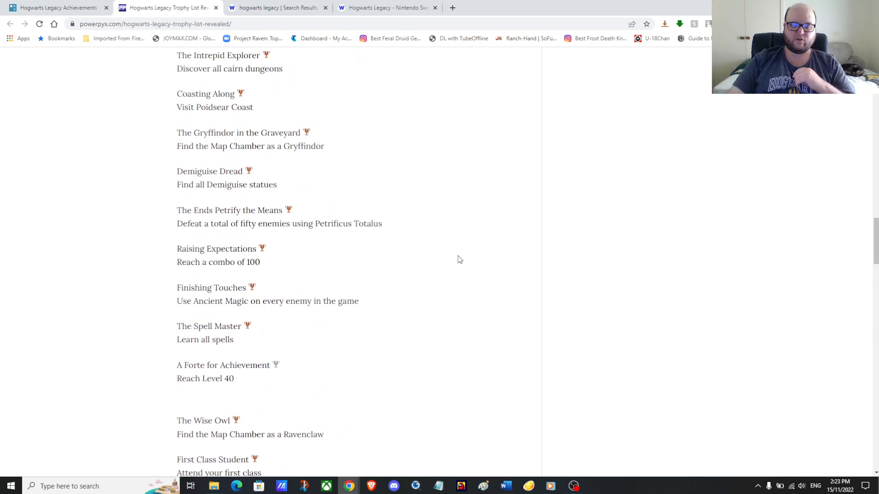
pyautogui.scroll(-3)
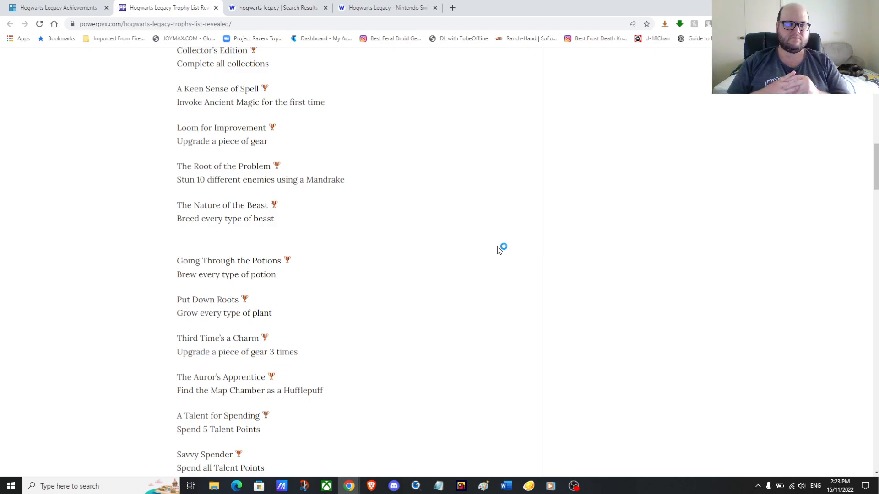
pyautogui.moveTo(499, 250)
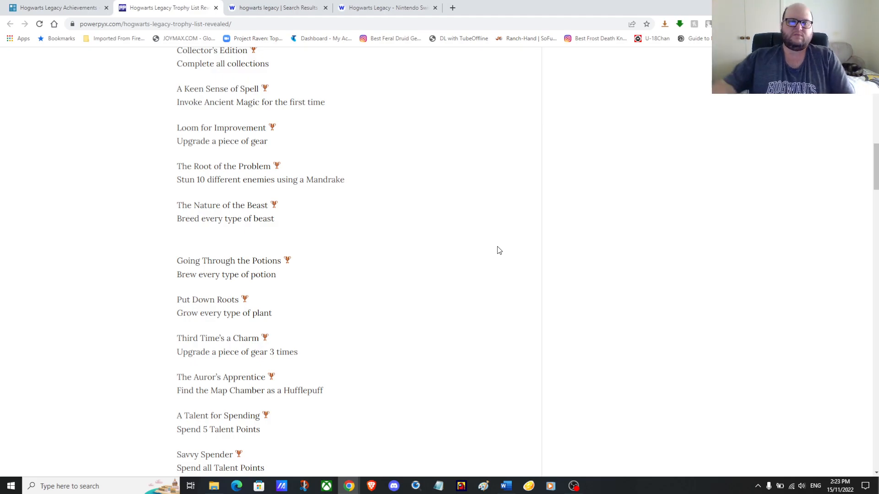
pyautogui.moveTo(150, 142)
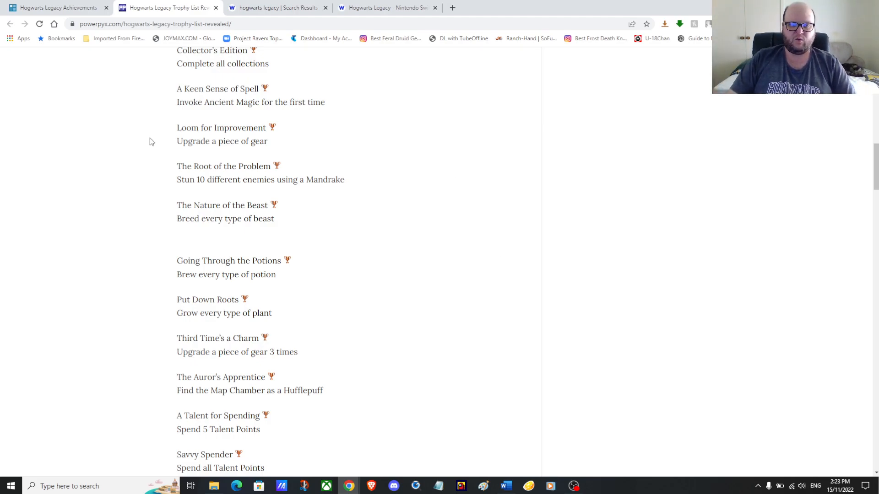
pyautogui.moveTo(275, 196)
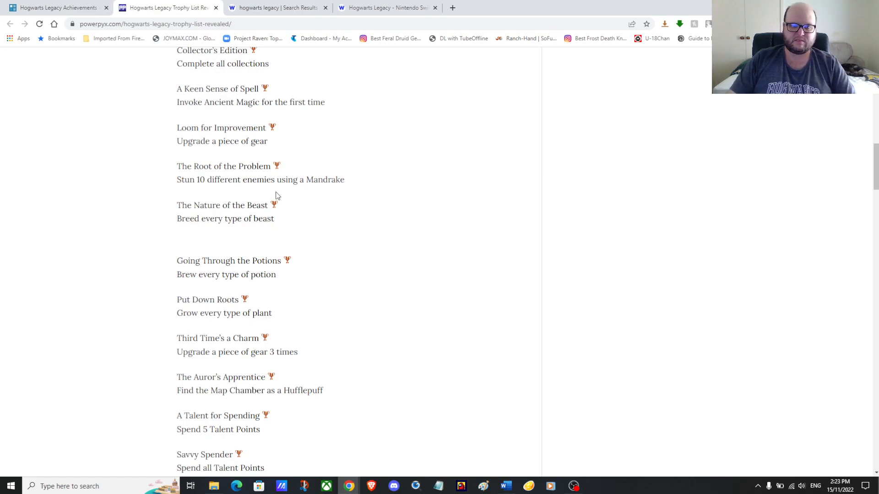
pyautogui.moveTo(272, 145)
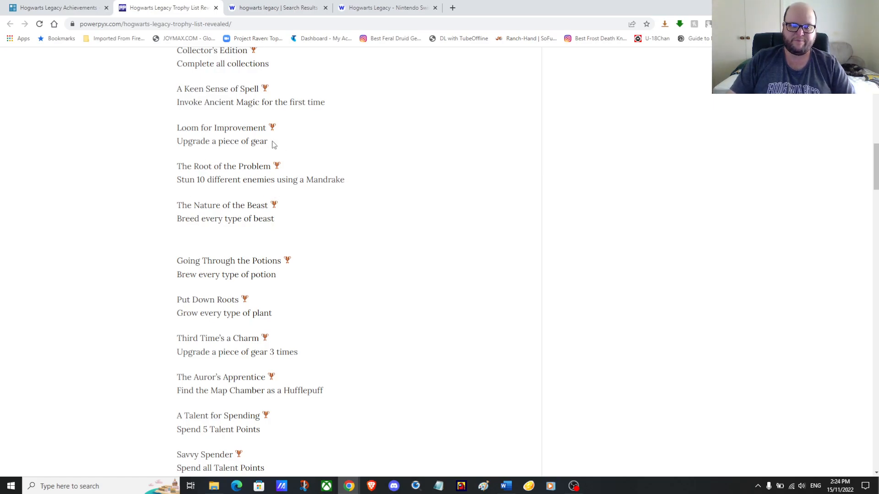
pyautogui.moveTo(197, 117)
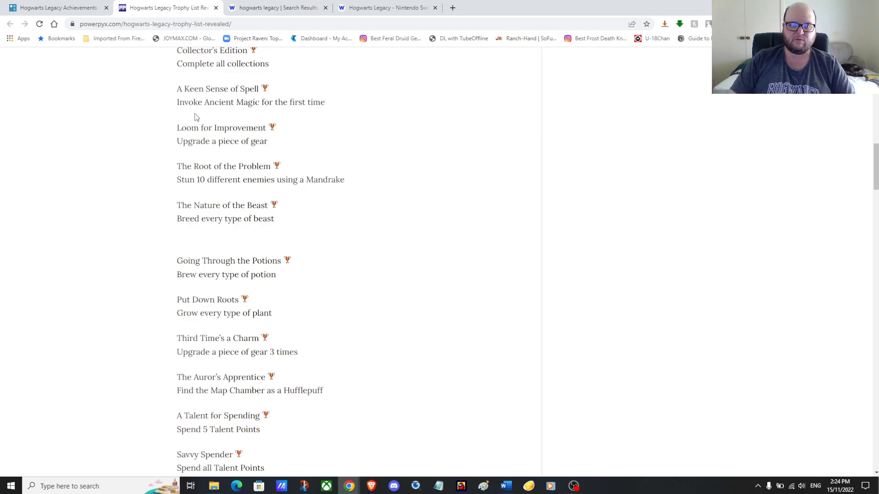
pyautogui.moveTo(302, 127)
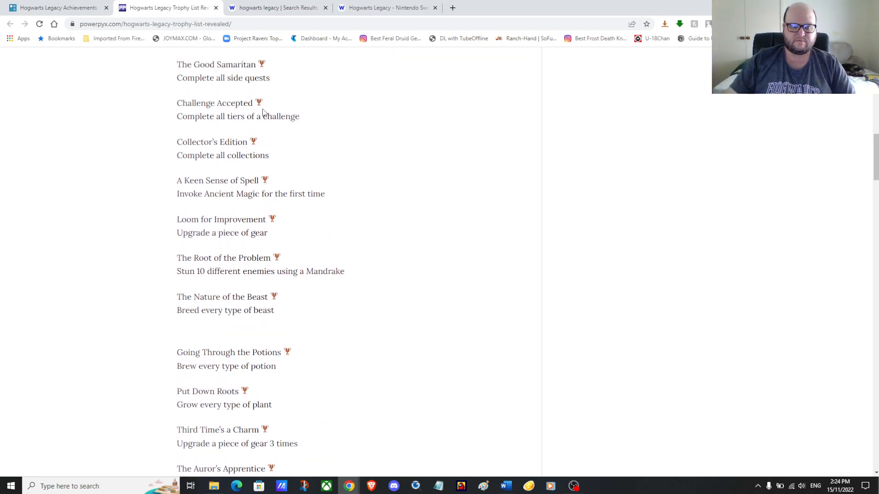
pyautogui.scroll(3)
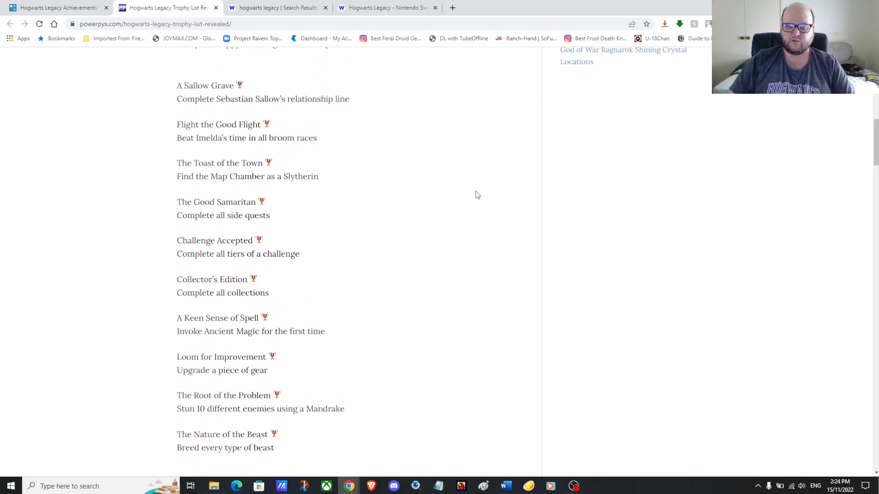
pyautogui.scroll(-3)
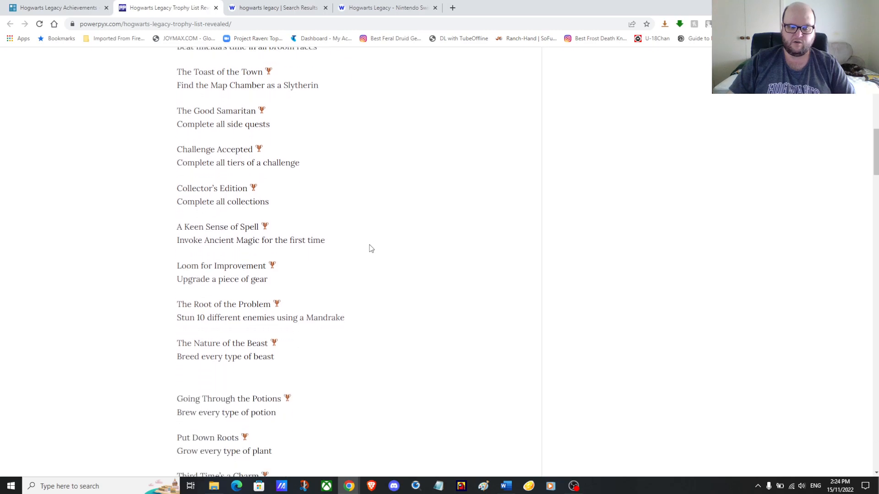
pyautogui.scroll(-3)
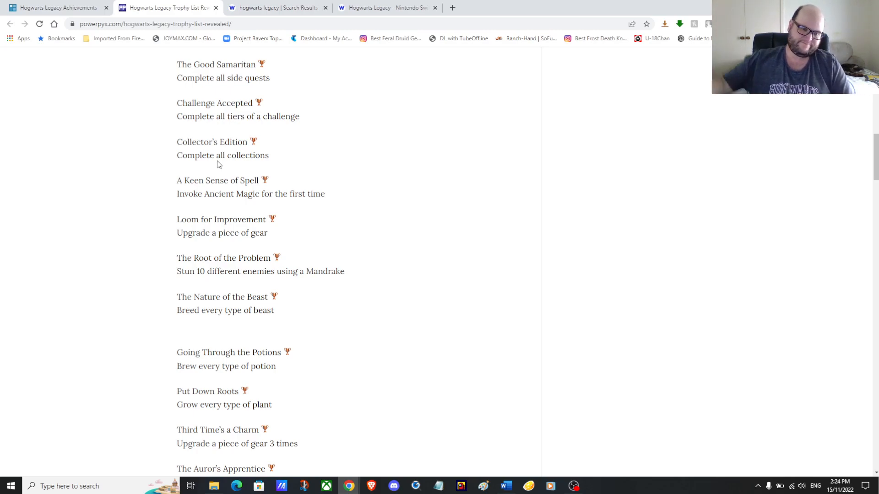
pyautogui.moveTo(332, 160)
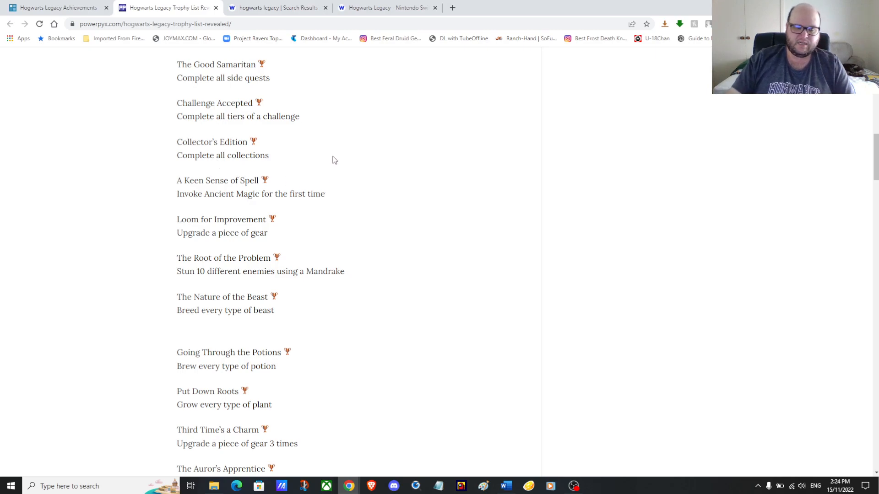
pyautogui.moveTo(360, 210)
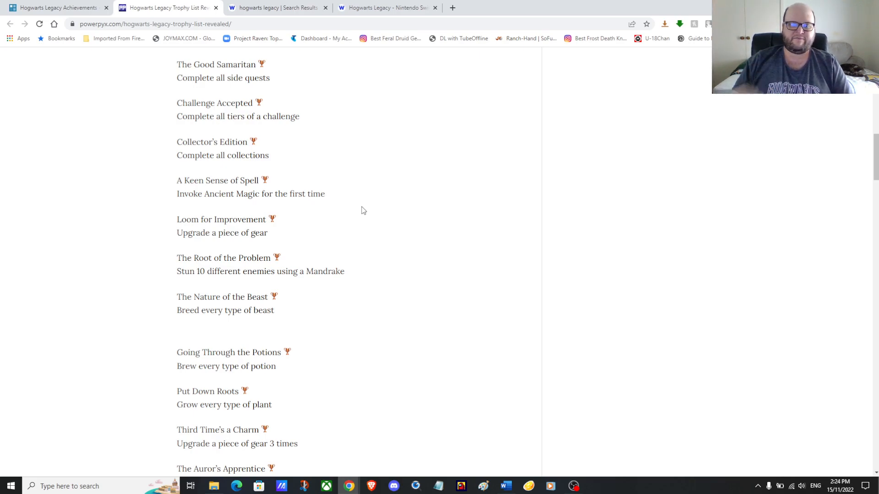
# Scroll the trophy list to A Talent for Spending, Savvy Spender and Room with a View.
pyautogui.scroll(-3)
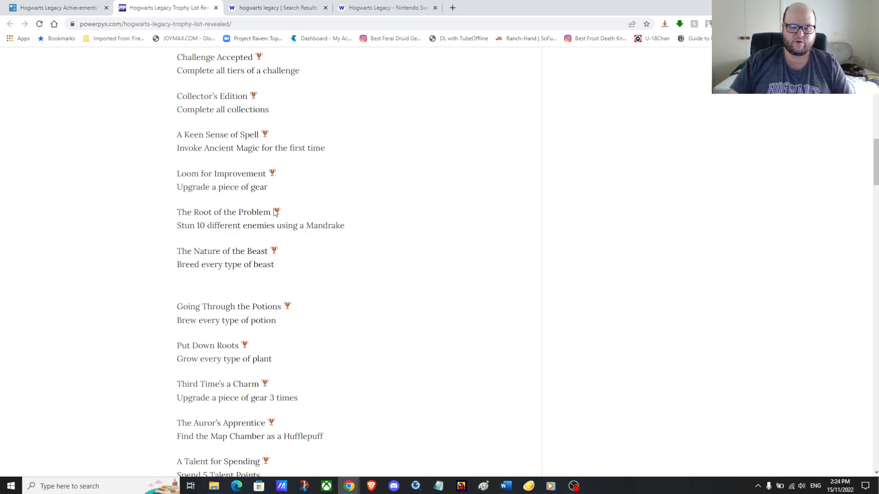
pyautogui.moveTo(223, 230)
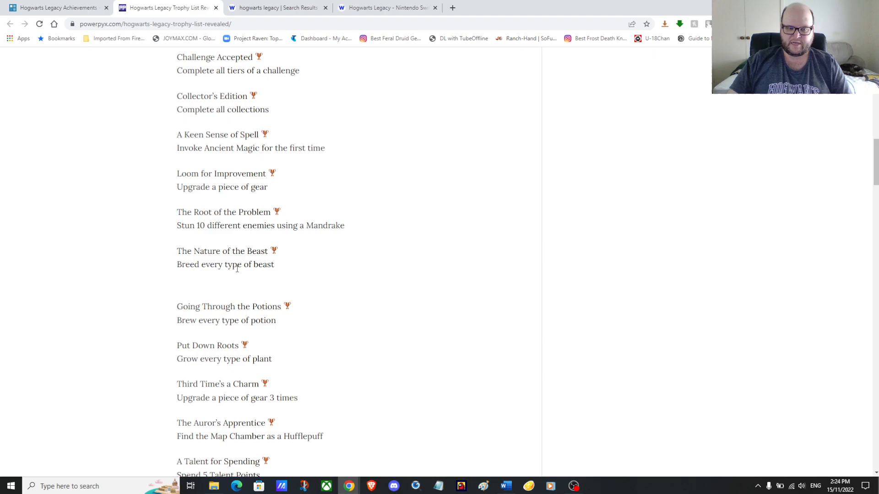
pyautogui.moveTo(228, 287)
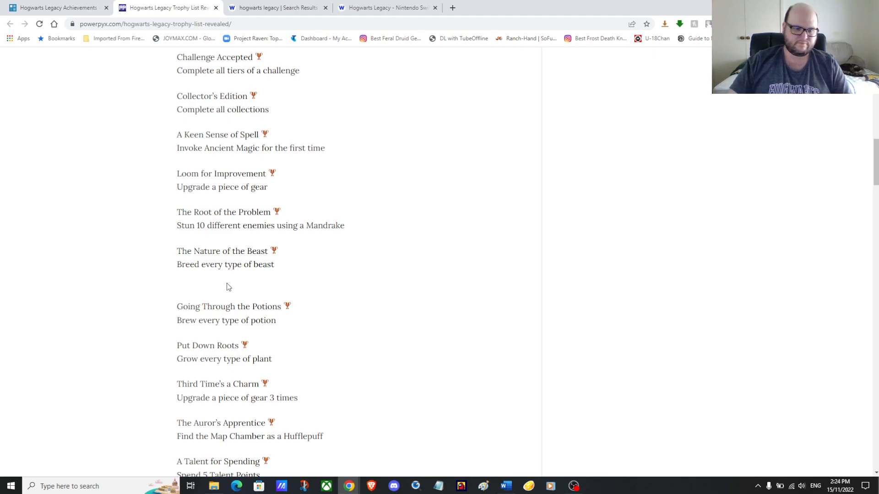
pyautogui.moveTo(312, 275)
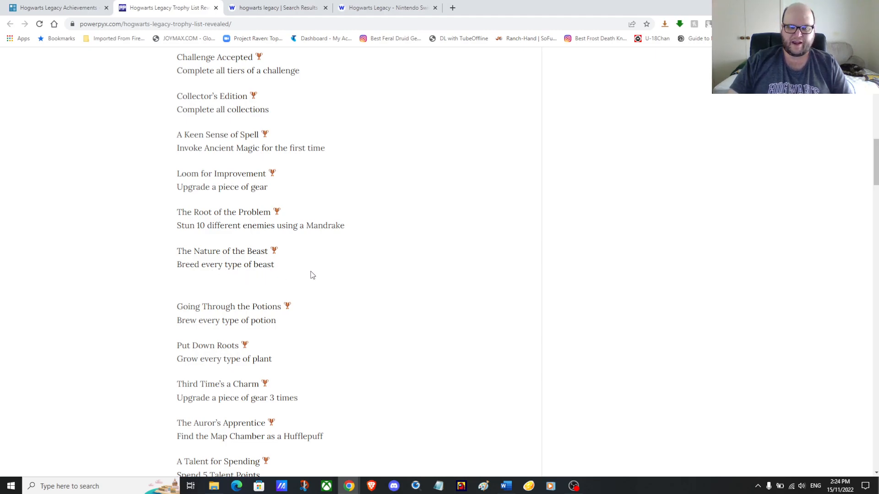
pyautogui.scroll(-3)
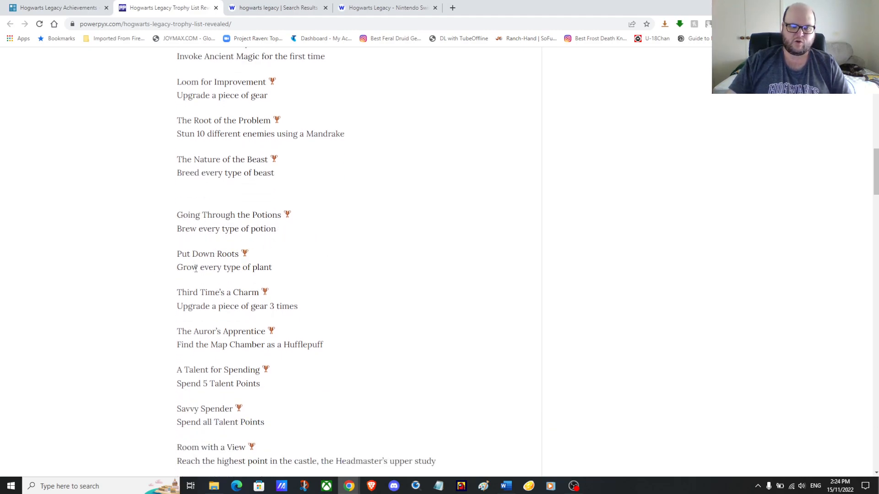
pyautogui.moveTo(374, 274)
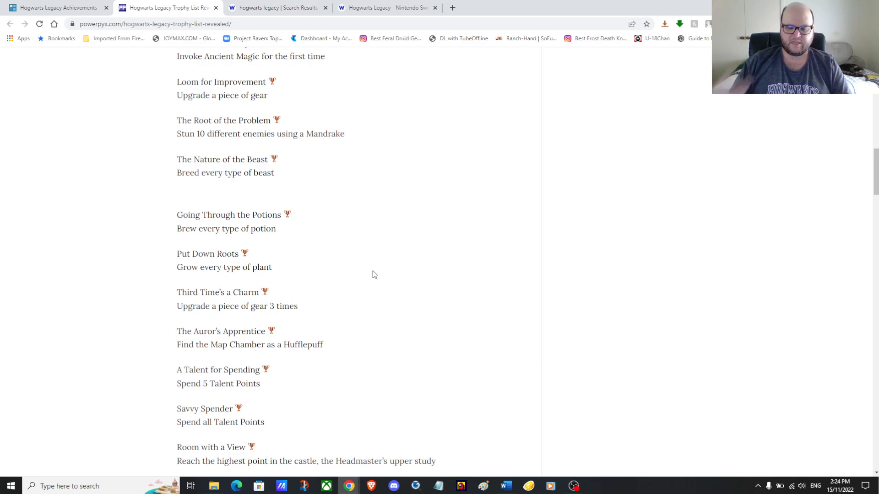
pyautogui.moveTo(317, 227)
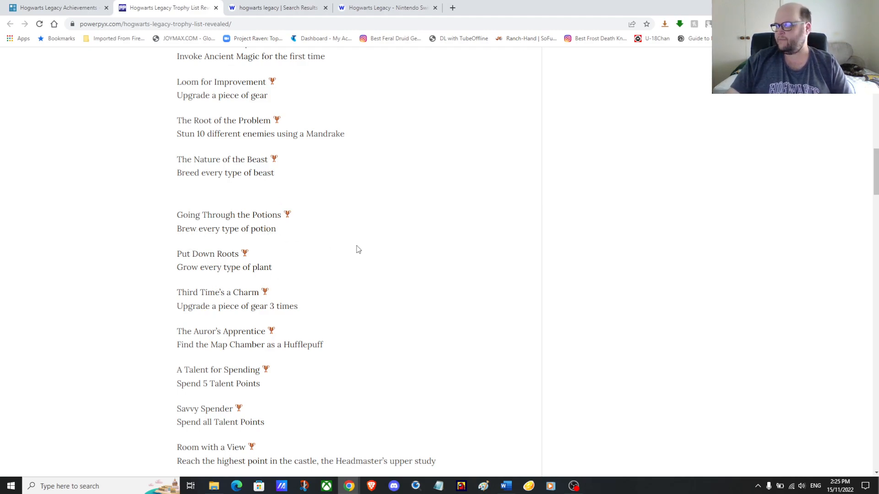
pyautogui.moveTo(352, 260)
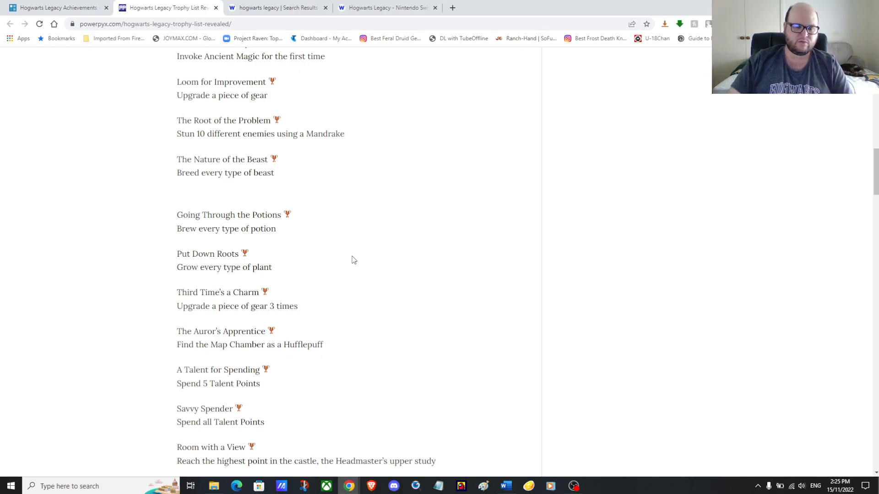
# Scroll down to Spilled Milk, Floo Around the World, Merlin's Beard! and Coasting Along.
pyautogui.scroll(-3)
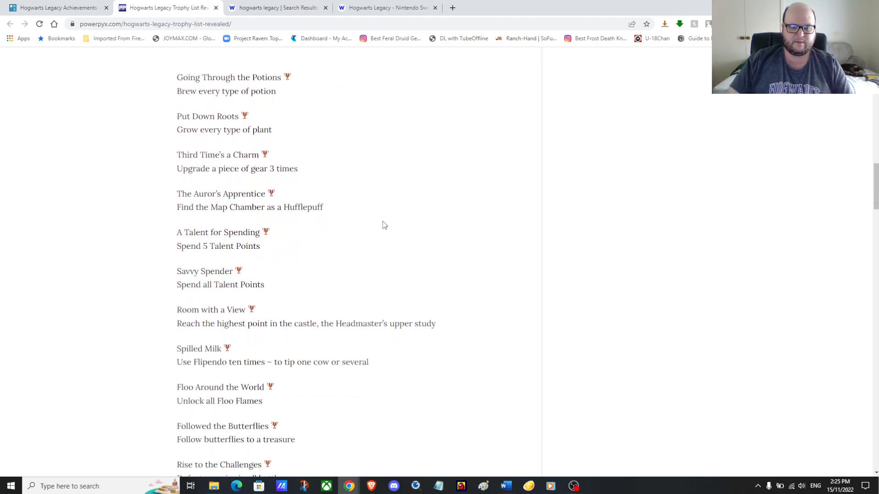
pyautogui.moveTo(353, 217)
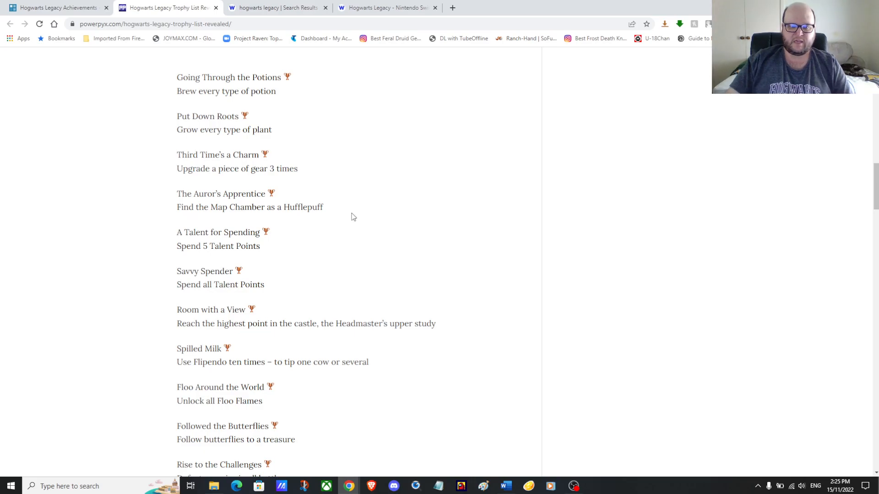
pyautogui.scroll(-3)
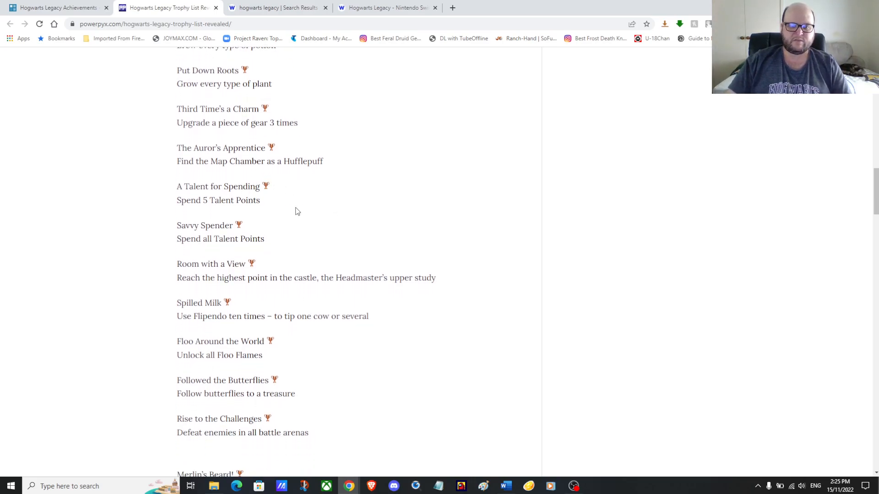
pyautogui.scroll(-3)
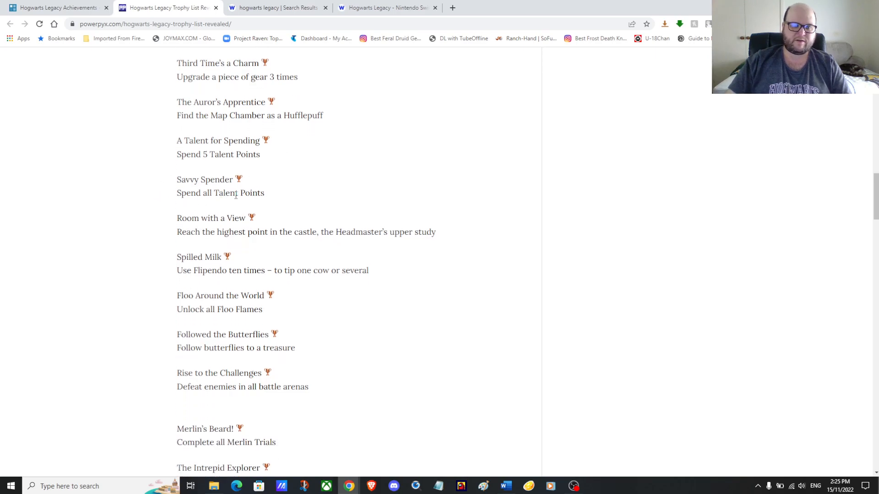
pyautogui.scroll(-3)
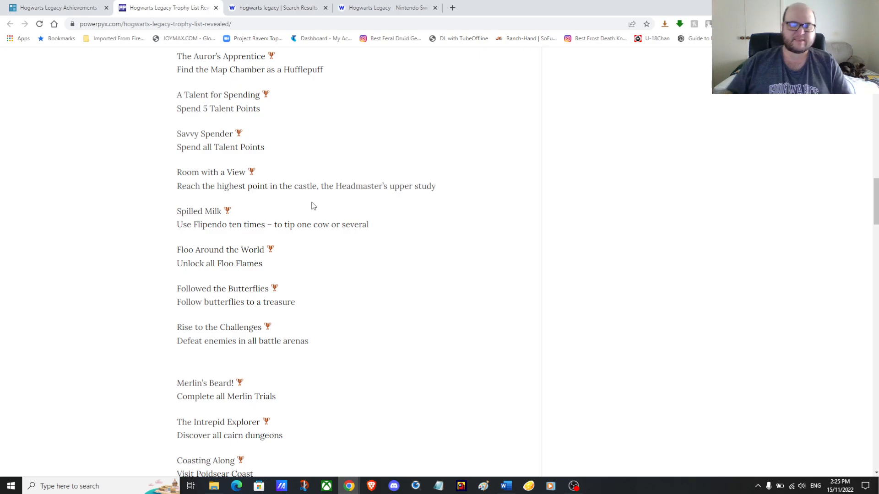
pyautogui.moveTo(292, 212)
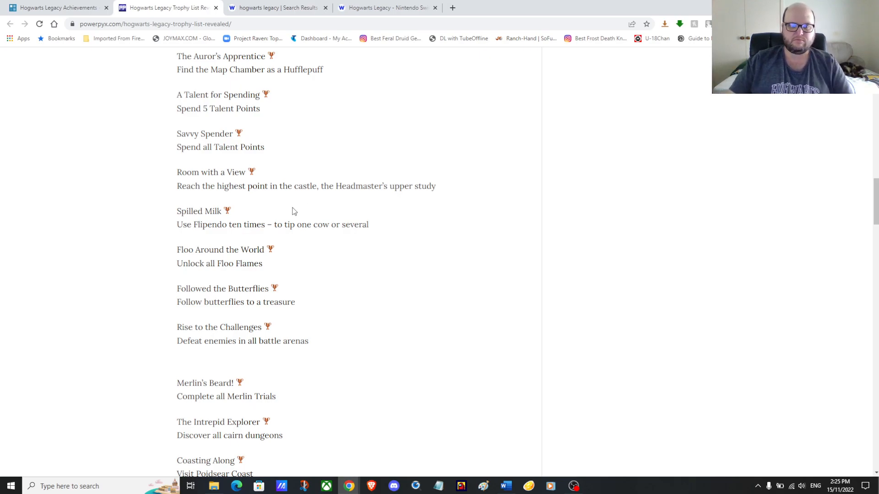
pyautogui.moveTo(245, 238)
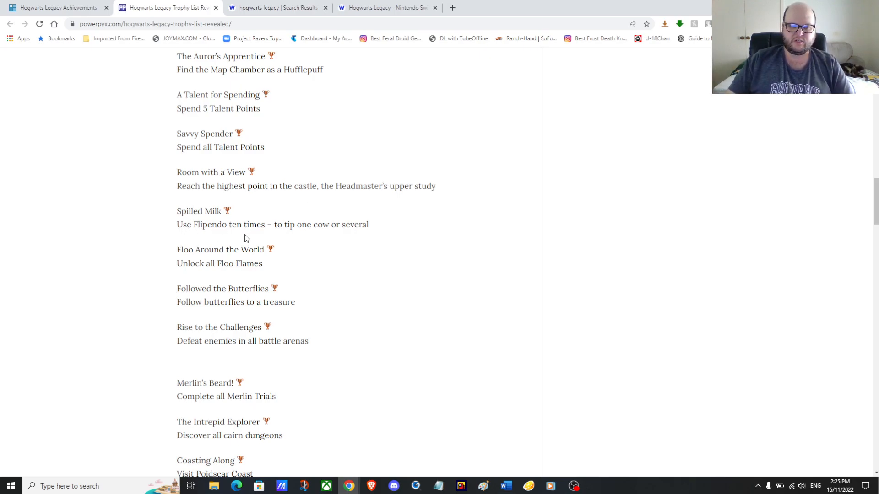
pyautogui.moveTo(309, 242)
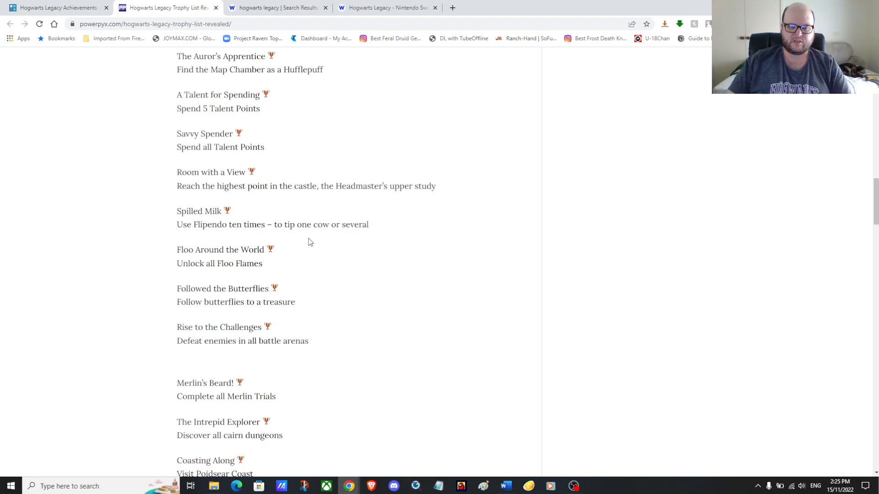
pyautogui.moveTo(207, 251)
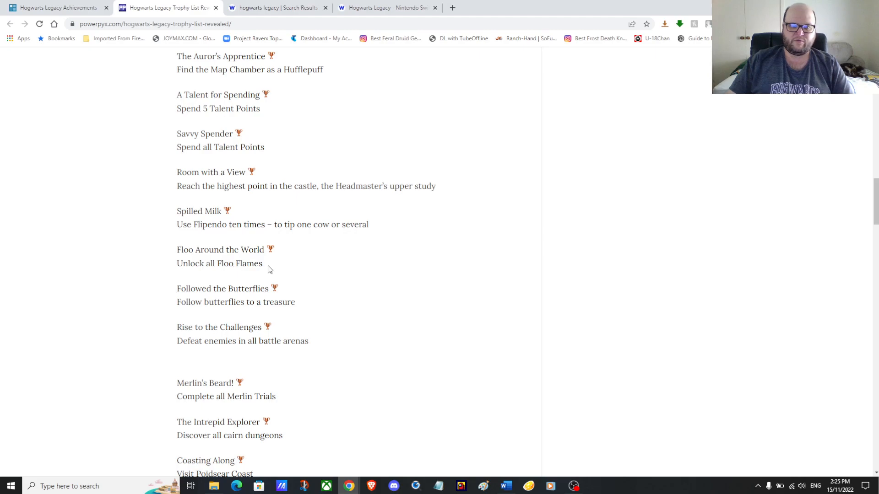
pyautogui.moveTo(438, 282)
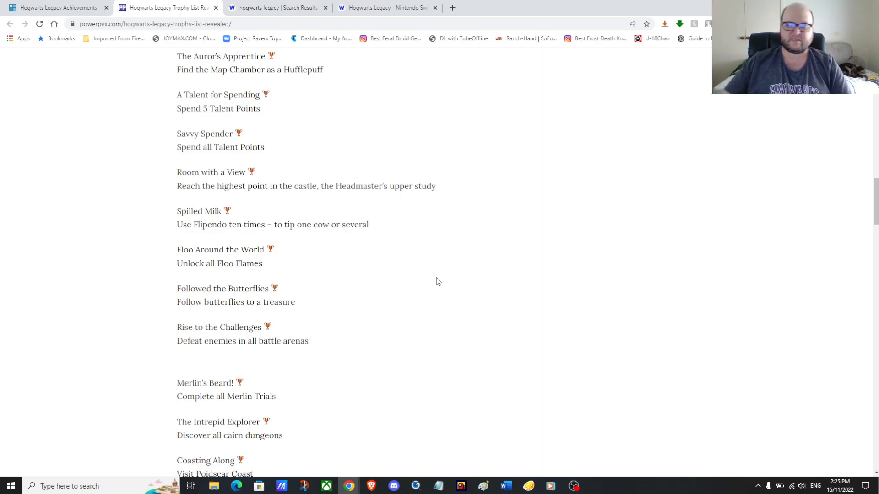
# Scroll down to The Ends Petrify the Means and Raising Expectations.
pyautogui.scroll(-3)
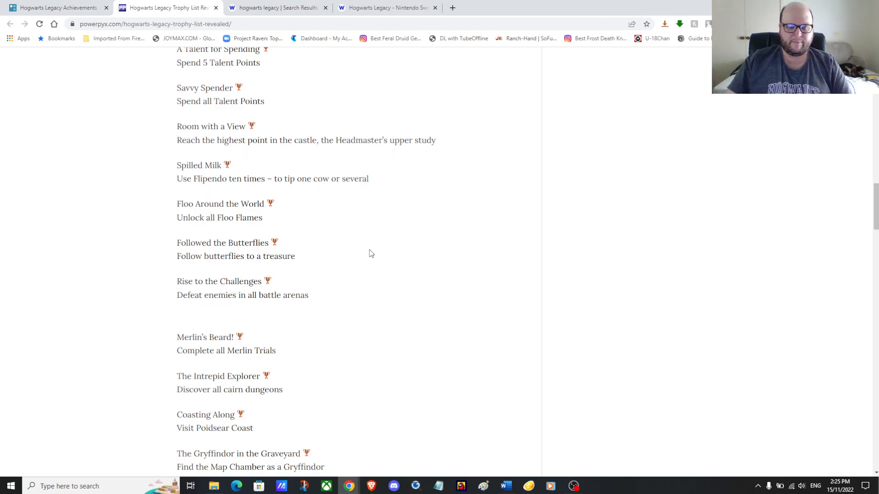
pyautogui.scroll(-3)
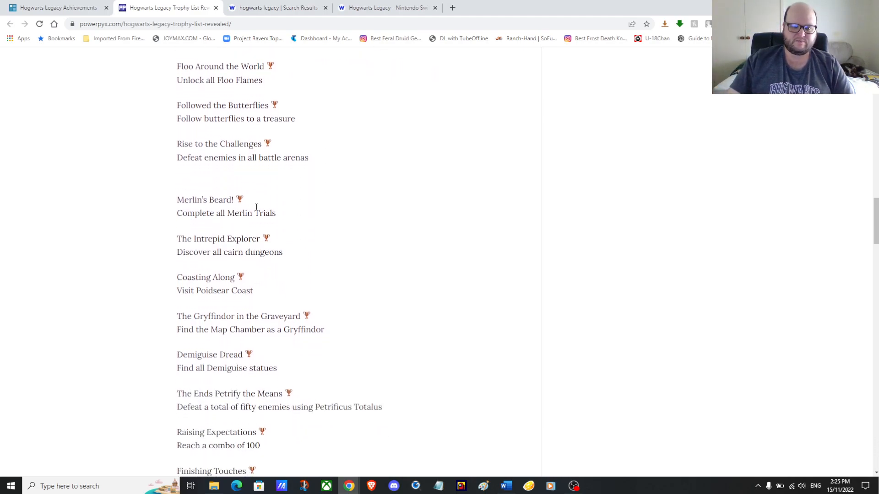
pyautogui.moveTo(307, 179)
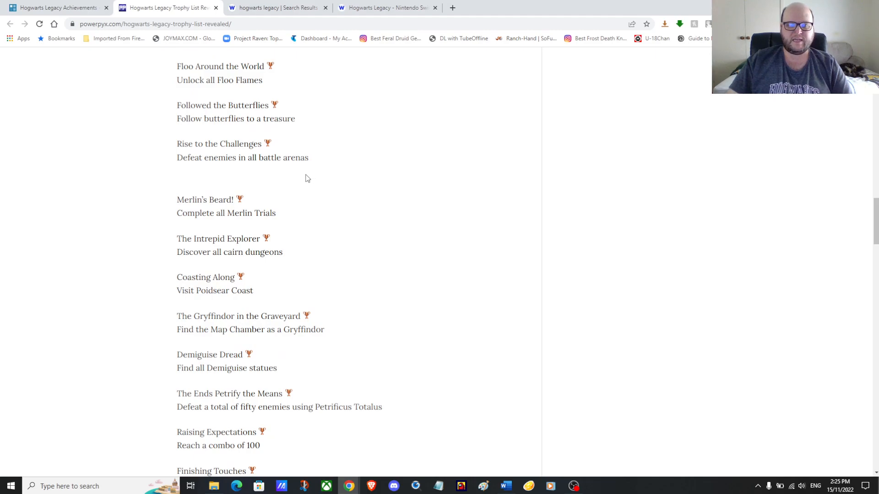
pyautogui.moveTo(354, 182)
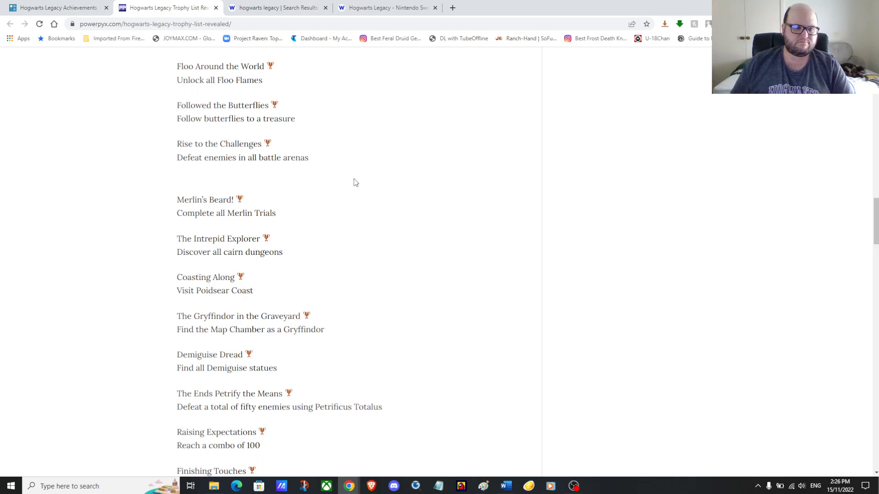
pyautogui.scroll(-3)
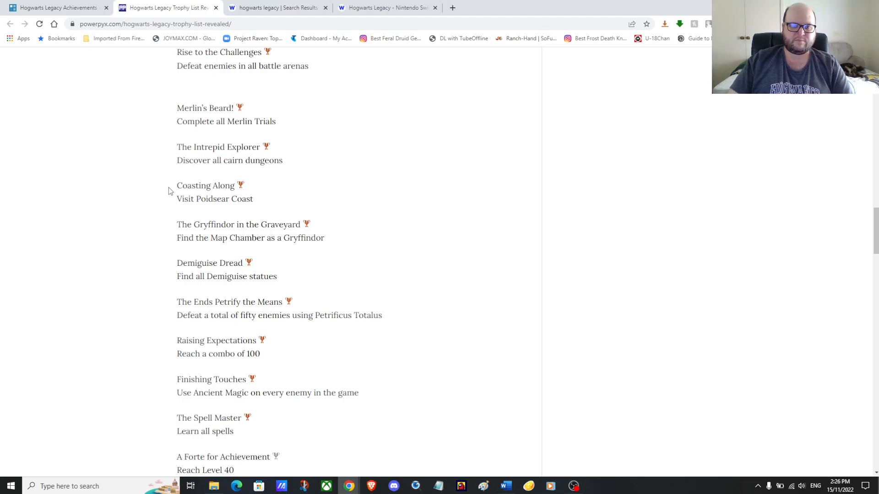
pyautogui.moveTo(206, 209)
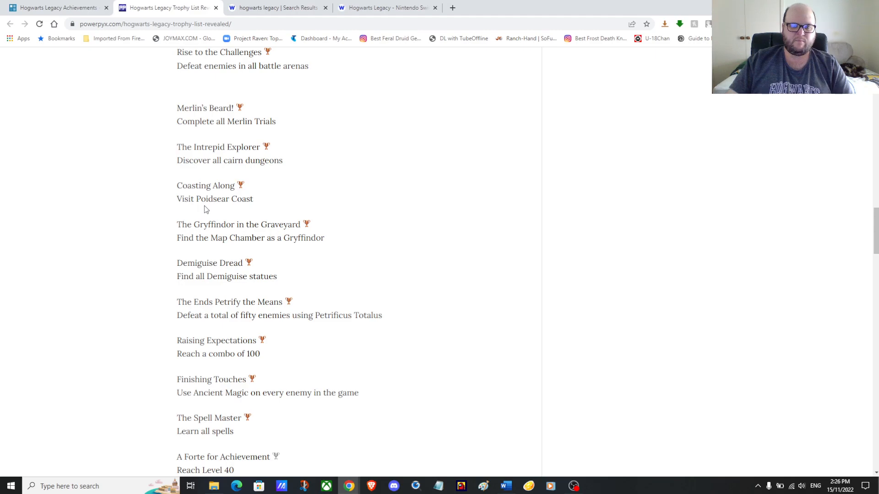
pyautogui.moveTo(296, 205)
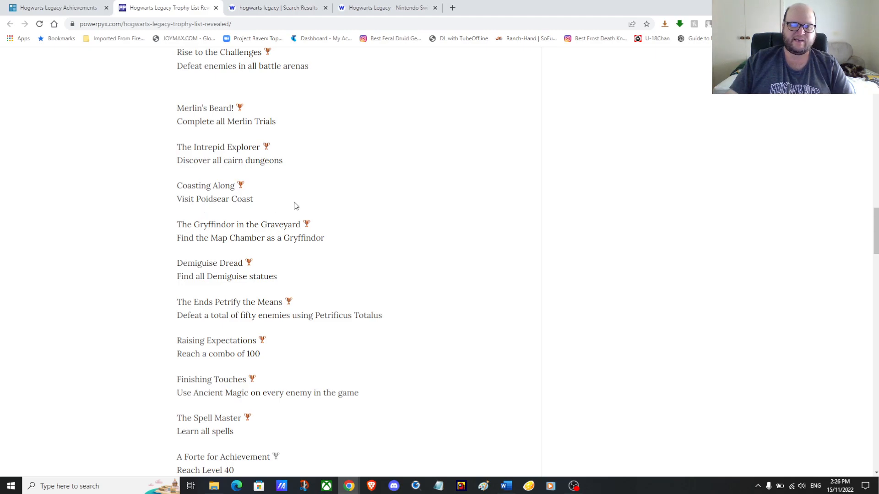
pyautogui.scroll(-3)
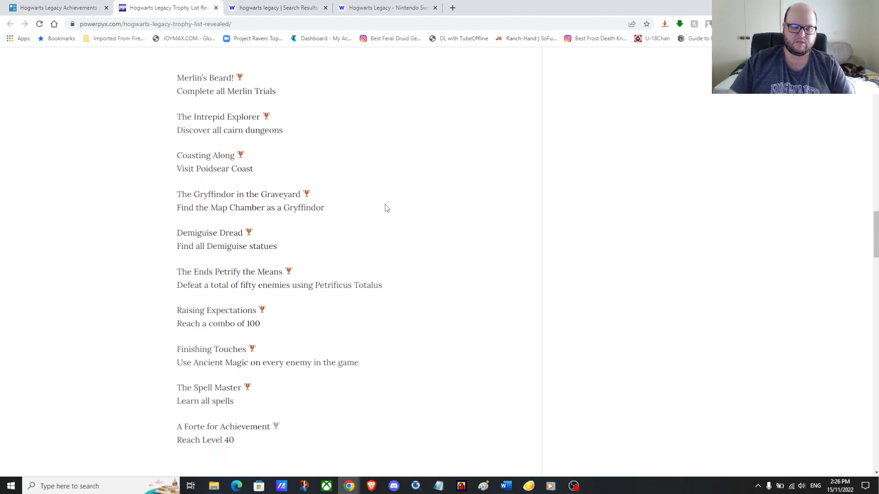
pyautogui.scroll(-3)
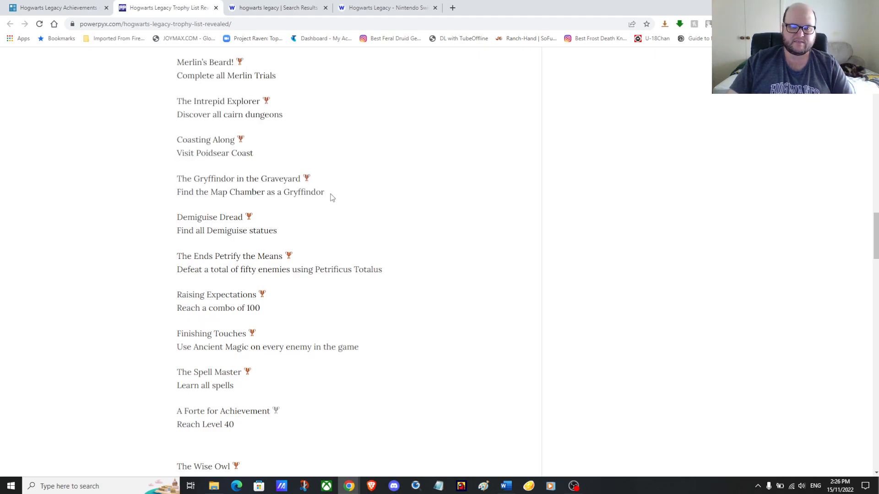
pyautogui.moveTo(177, 178); pyautogui.dragTo(324, 191)
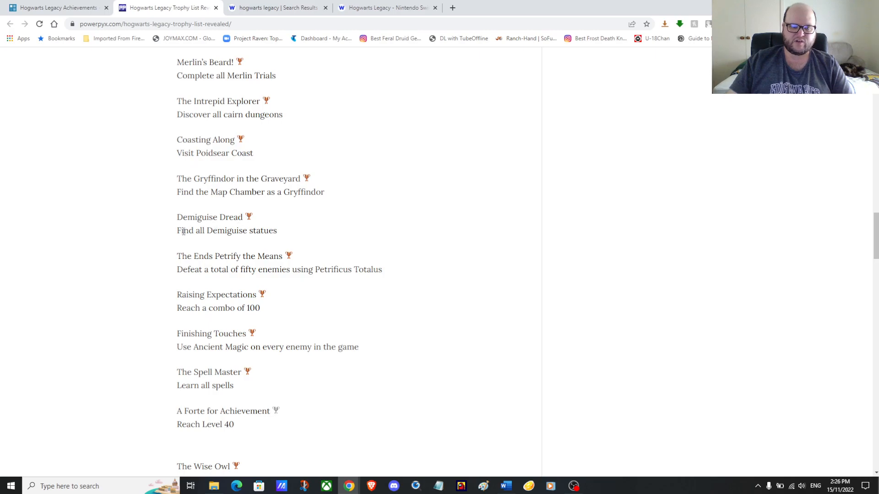
pyautogui.scroll(-3)
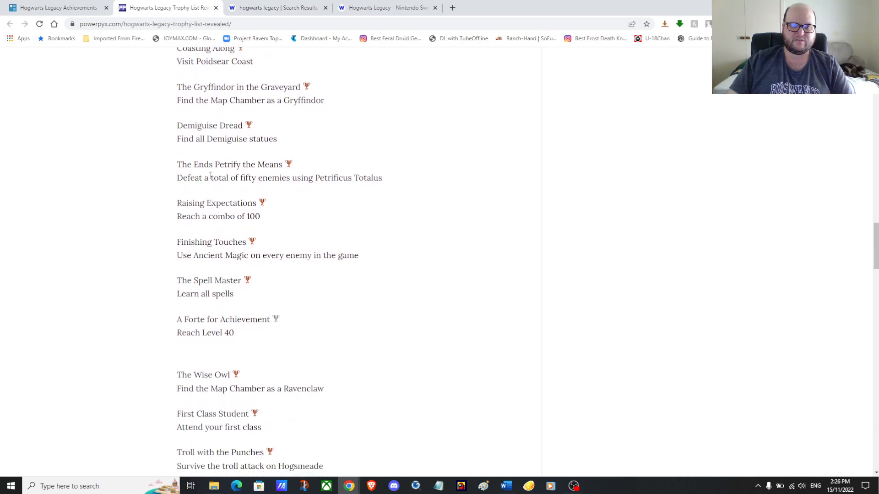
pyautogui.moveTo(268, 190)
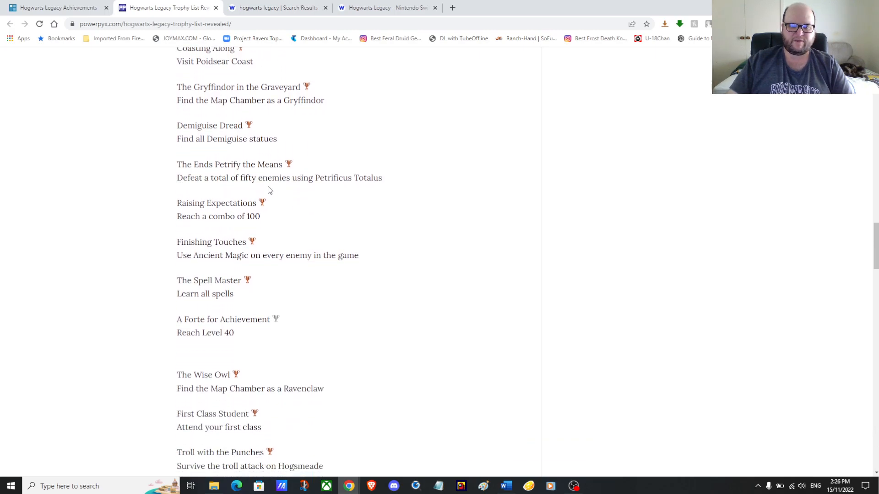
pyautogui.moveTo(125, 237)
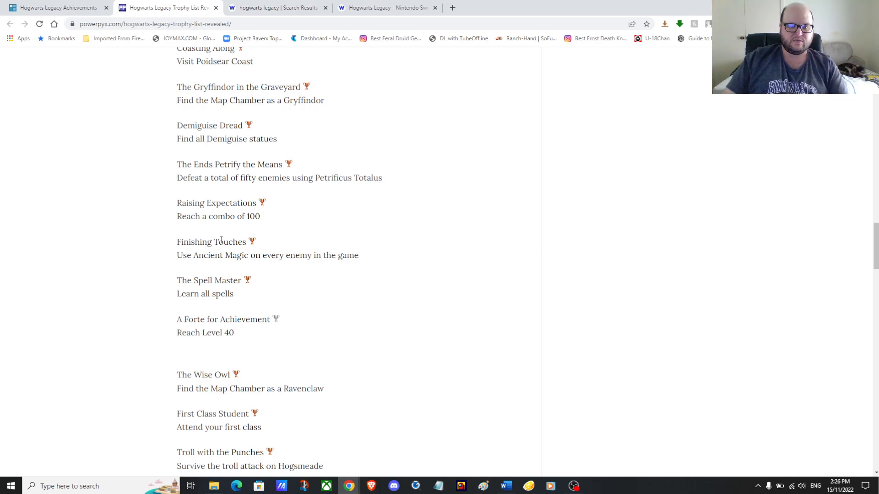
pyautogui.moveTo(322, 270)
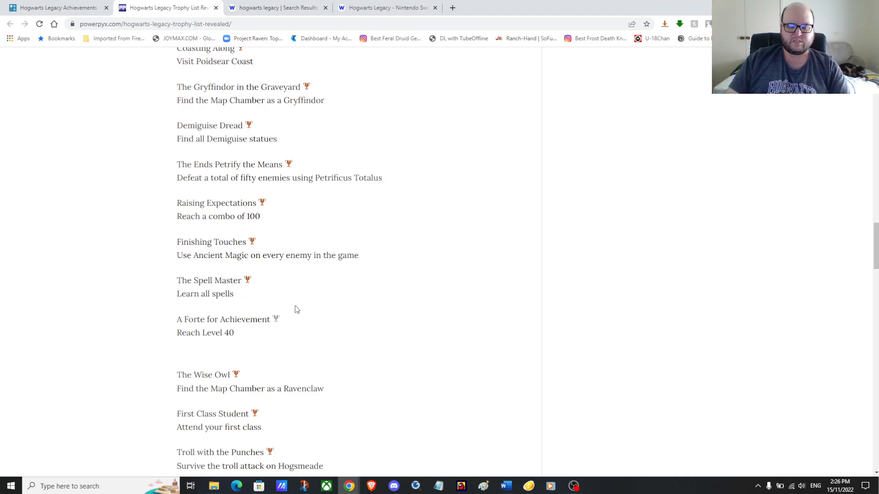
# Scroll to the final trophies, That's a Keeper and Rising From the Ashes.
pyautogui.scroll(-3)
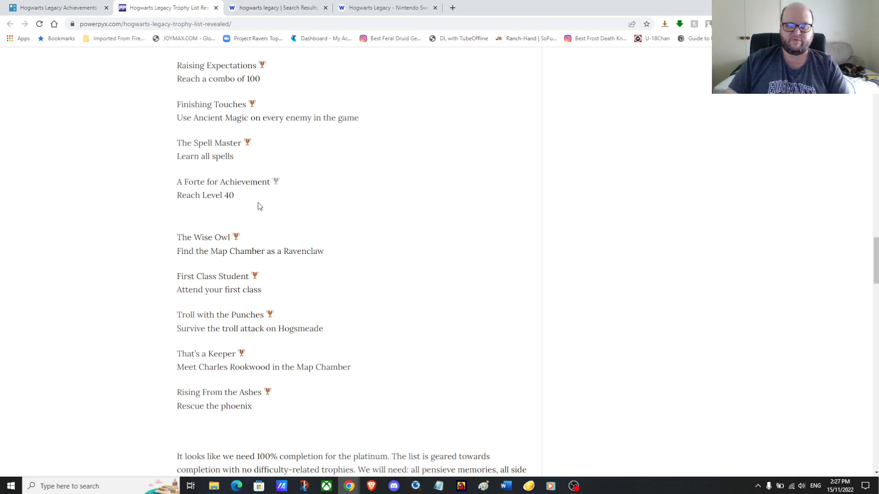
pyautogui.moveTo(180, 237)
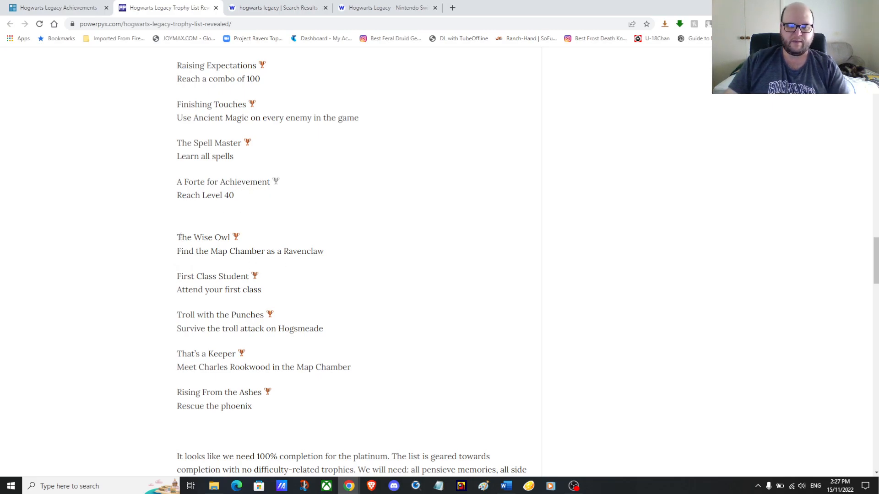
pyautogui.moveTo(170, 288)
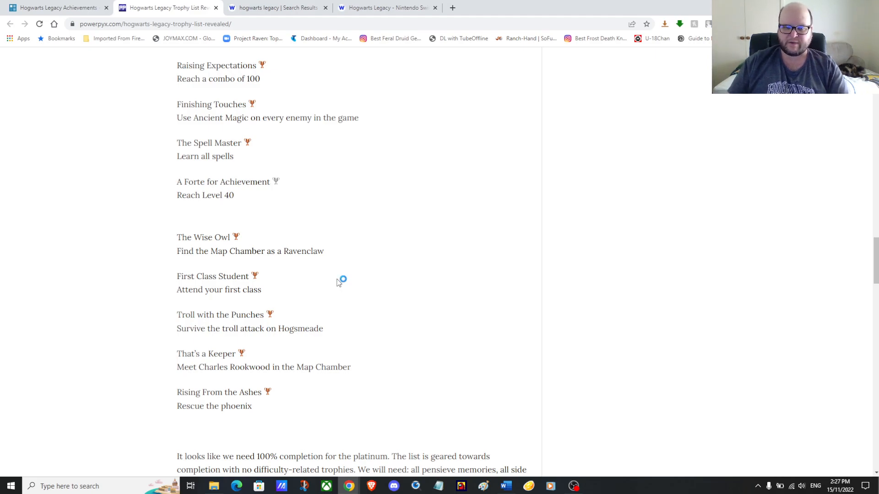
pyautogui.moveTo(339, 283)
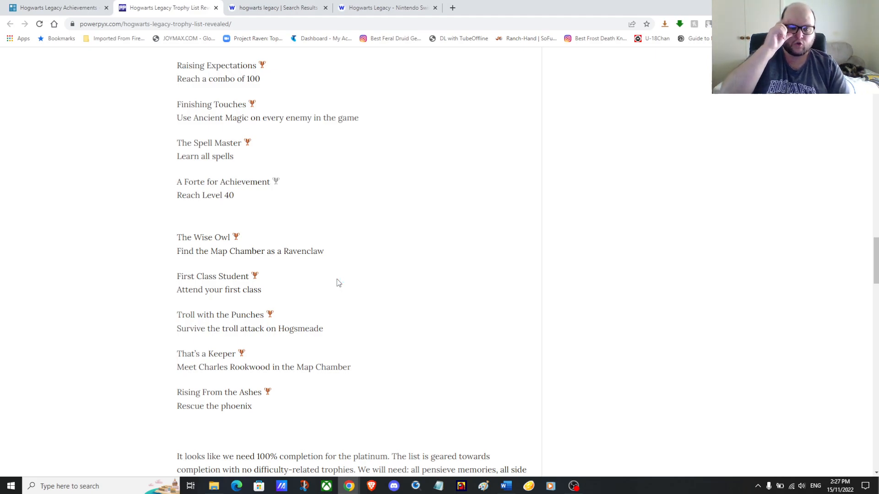
pyautogui.moveTo(330, 336)
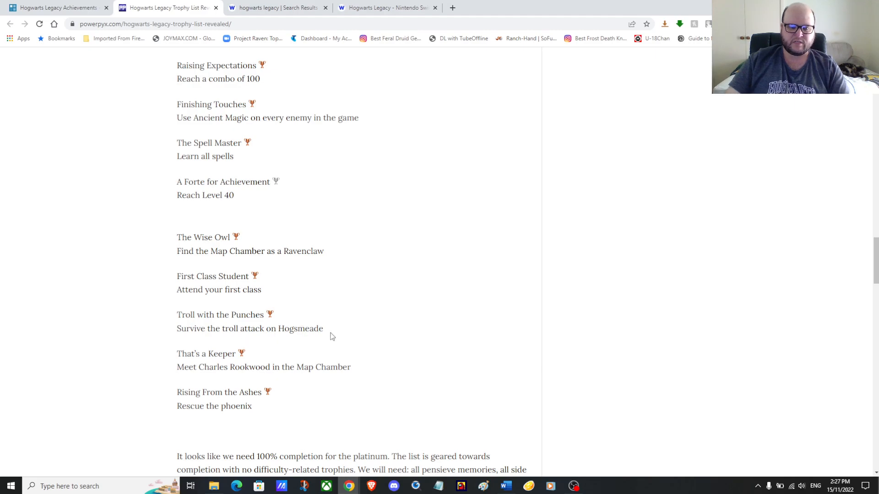
# Drag the scrollbar down to the platinum 100% completion paragraph below the list.
pyautogui.moveTo(177, 315); pyautogui.dragTo(323, 328)
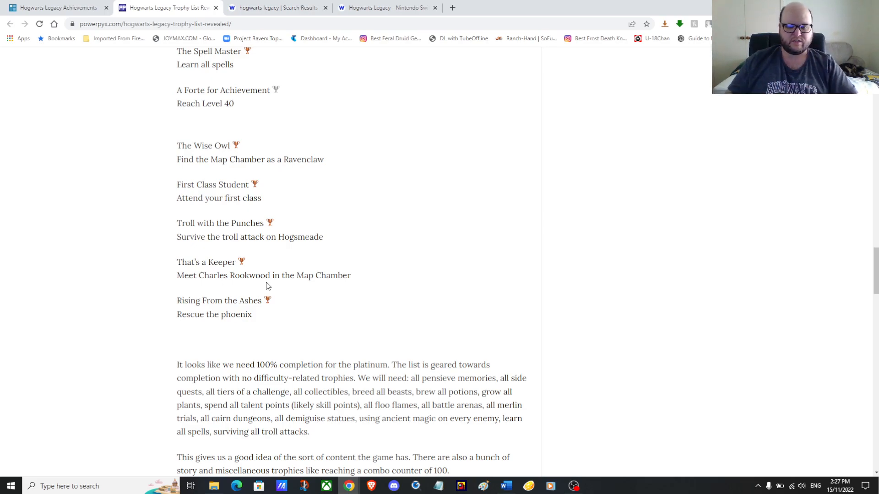
pyautogui.moveTo(408, 261)
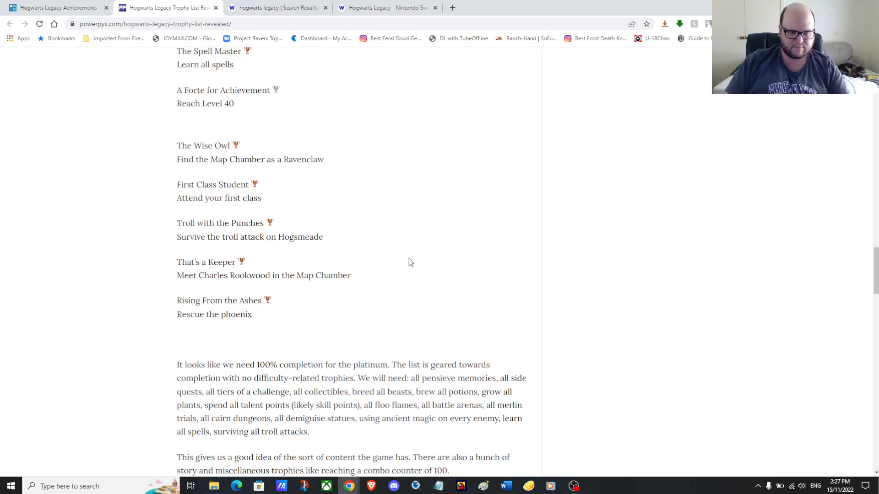
pyautogui.moveTo(320, 292)
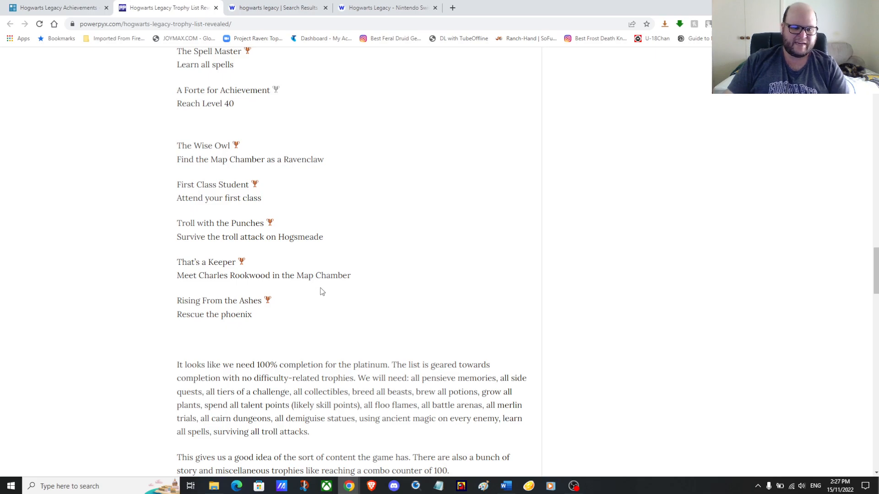
pyautogui.moveTo(174, 328)
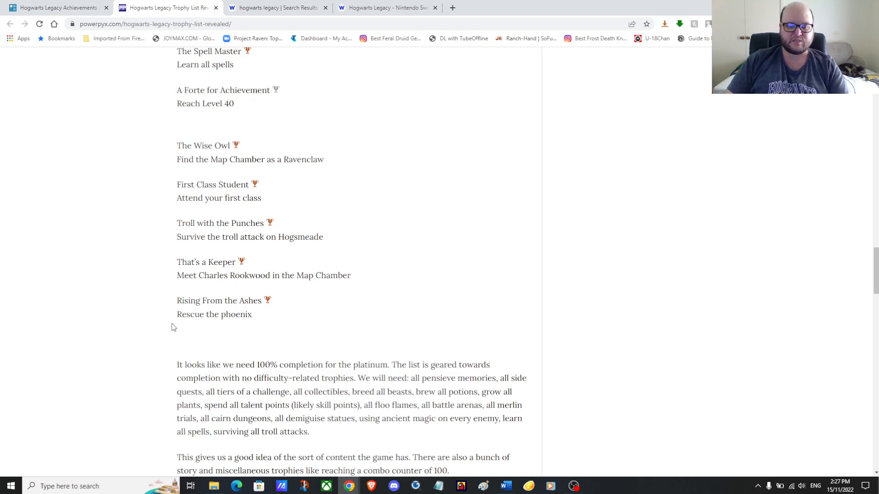
pyautogui.moveTo(510, 301)
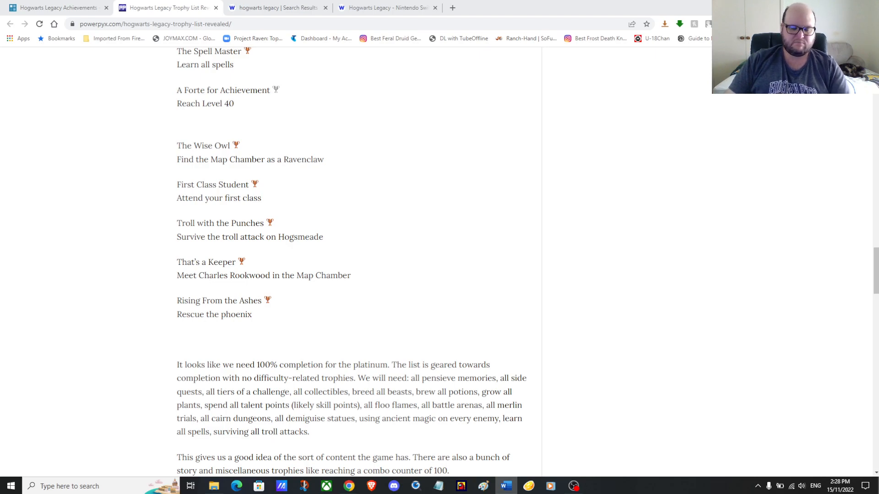
pyautogui.moveTo(473, 300)
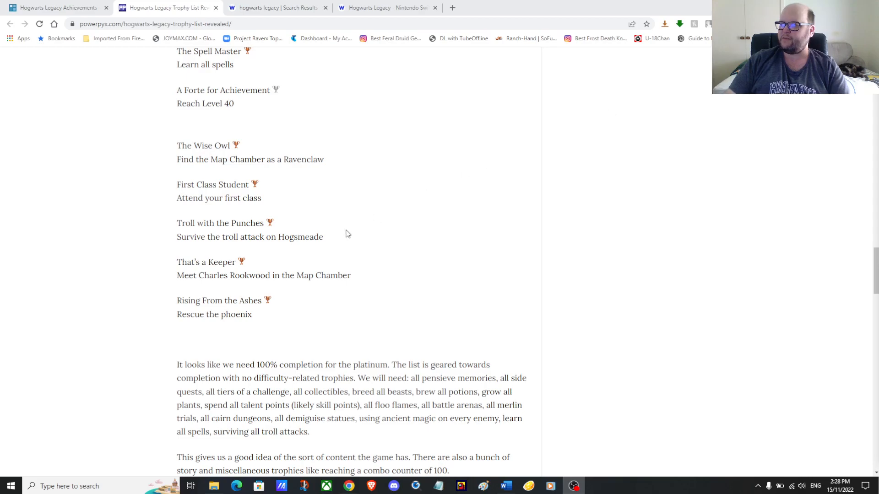
pyautogui.moveTo(297, 260)
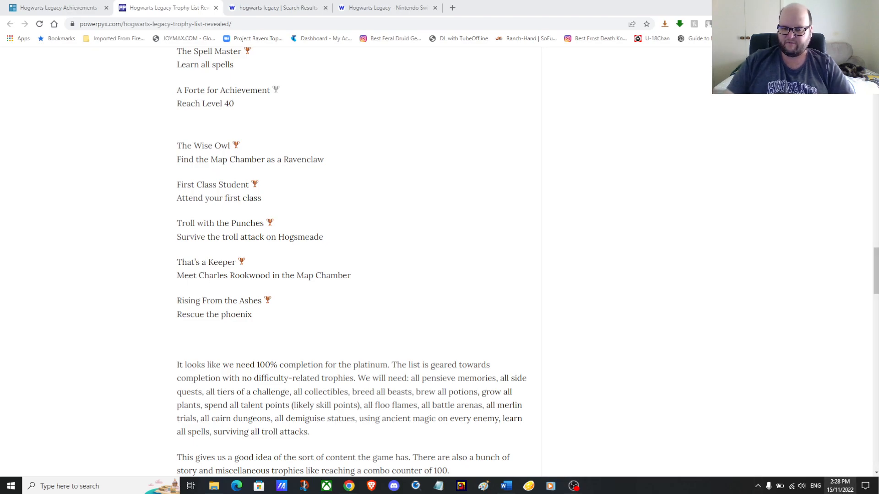
# Open the taskbar calendar and advance from November 2022 to February 2023.
pyautogui.click(835, 487)
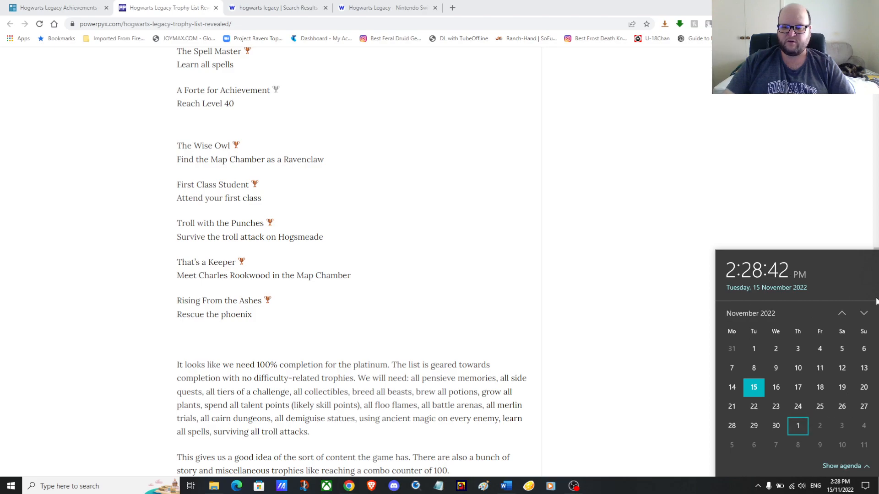
pyautogui.click(864, 313)
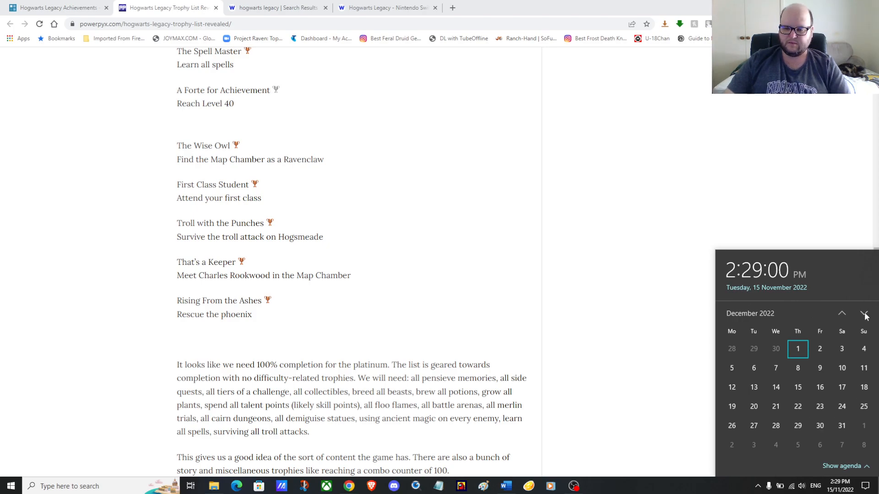
pyautogui.moveTo(857, 343)
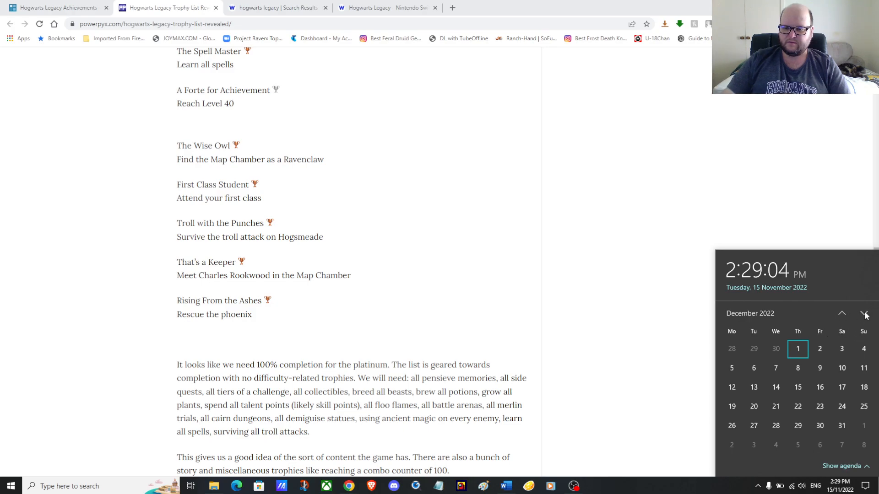
pyautogui.click(864, 313)
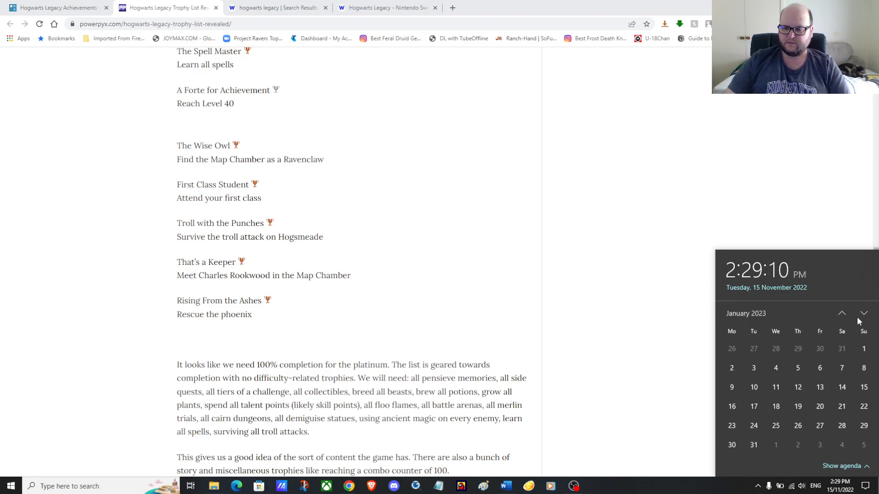
pyautogui.click(863, 313)
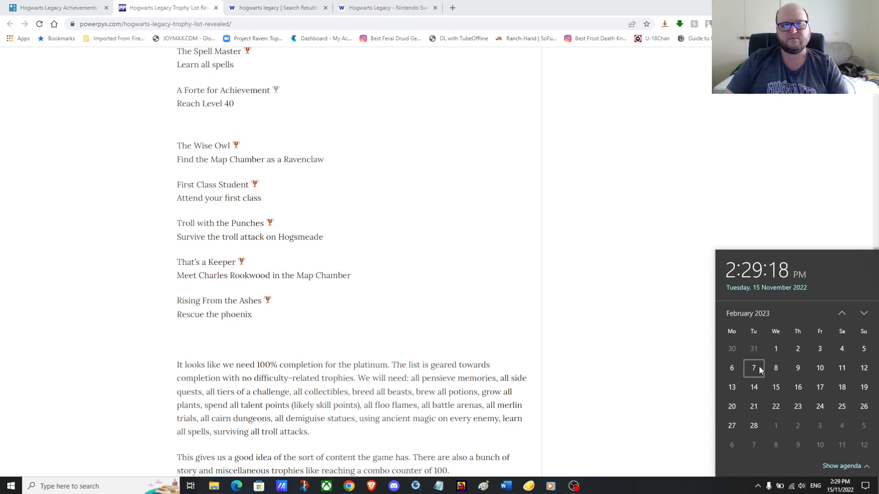
# Page back, then step again through December 2022 to February 2023 and back.
pyautogui.click(841, 313)
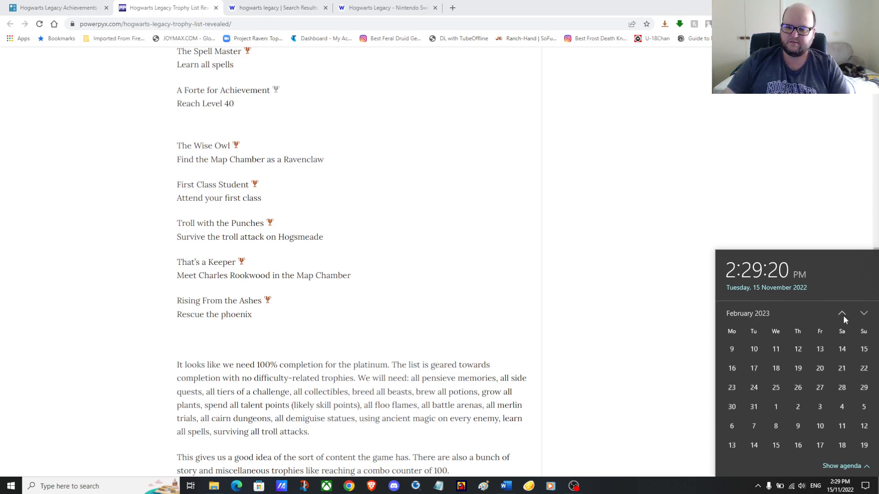
pyautogui.click(841, 313)
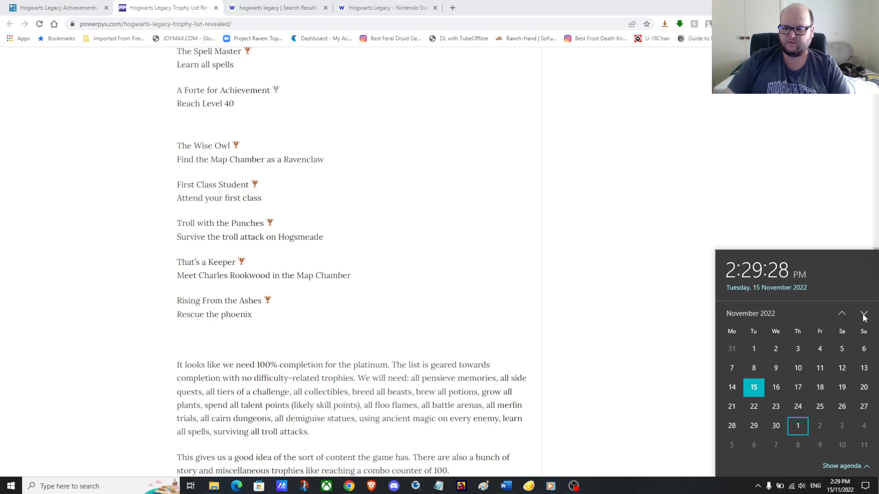
pyautogui.click(864, 313)
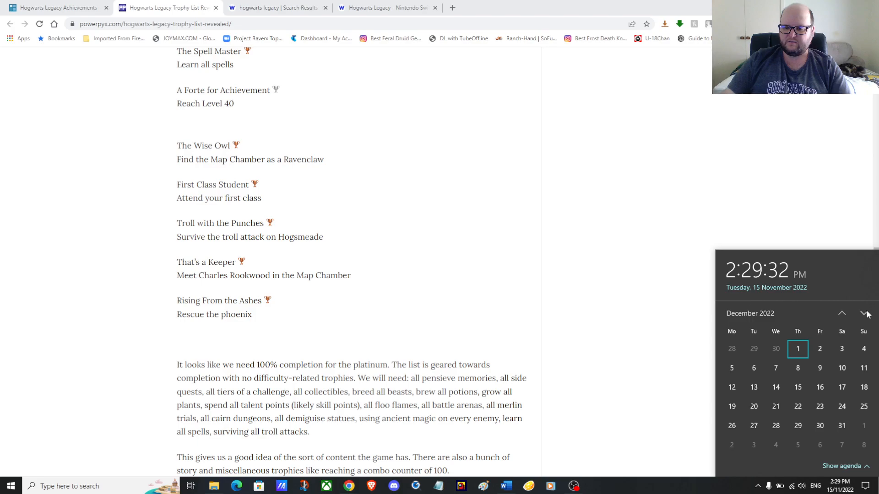
pyautogui.click(864, 313)
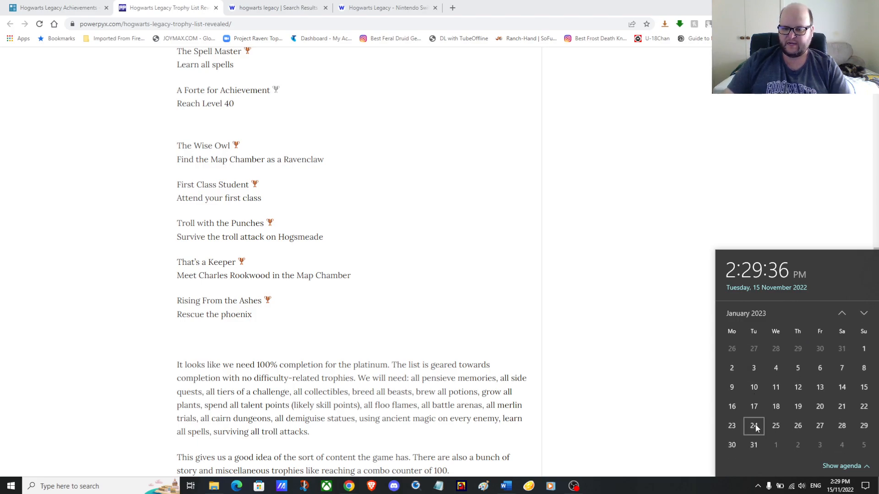
pyautogui.click(864, 313)
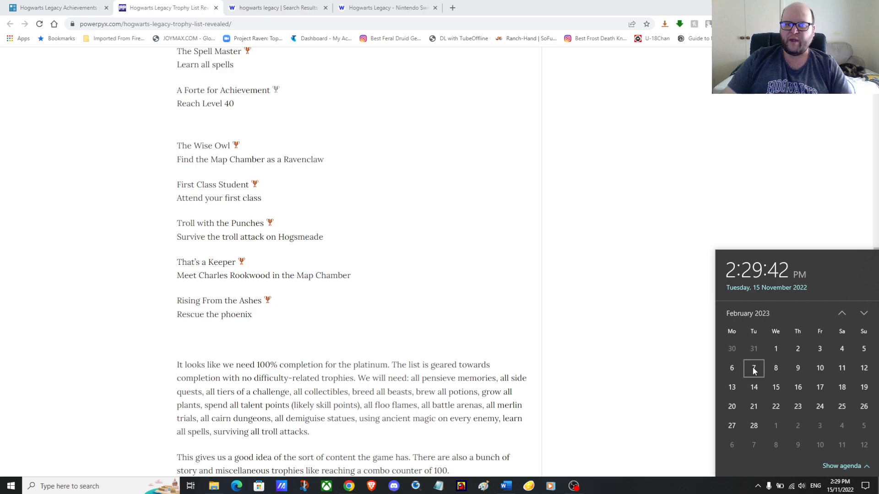
pyautogui.click(842, 313)
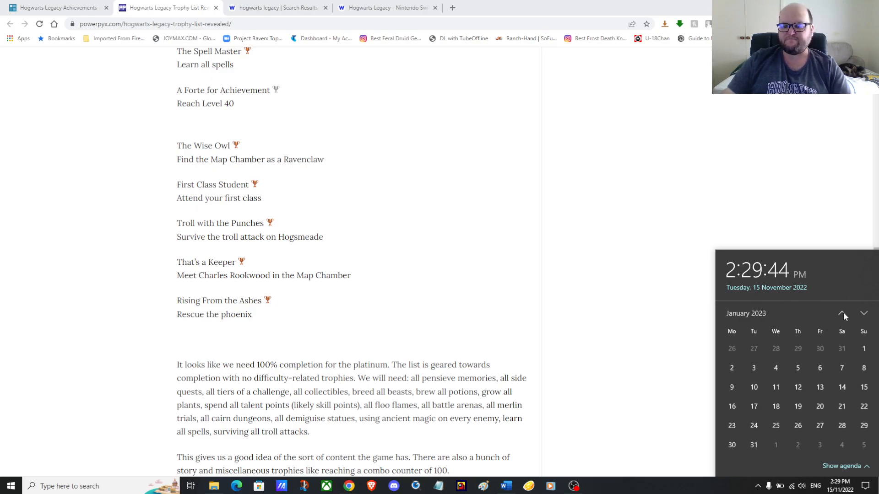
pyautogui.click(842, 314)
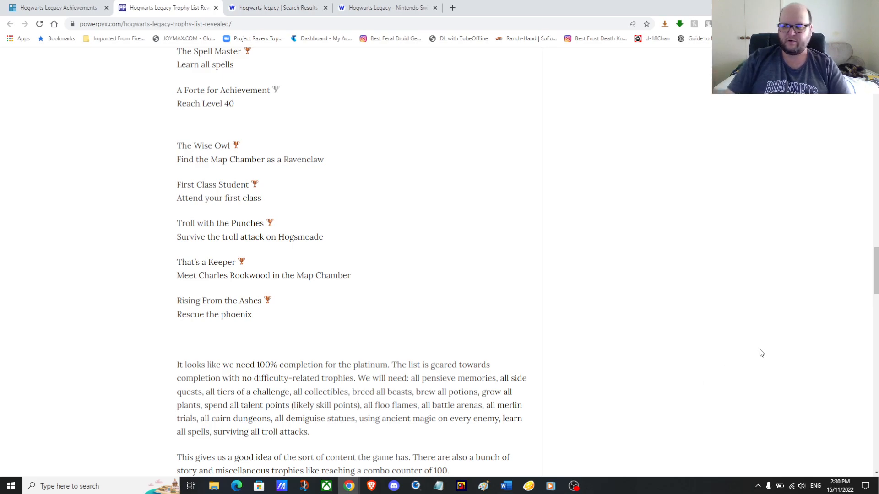
pyautogui.moveTo(780, 335)
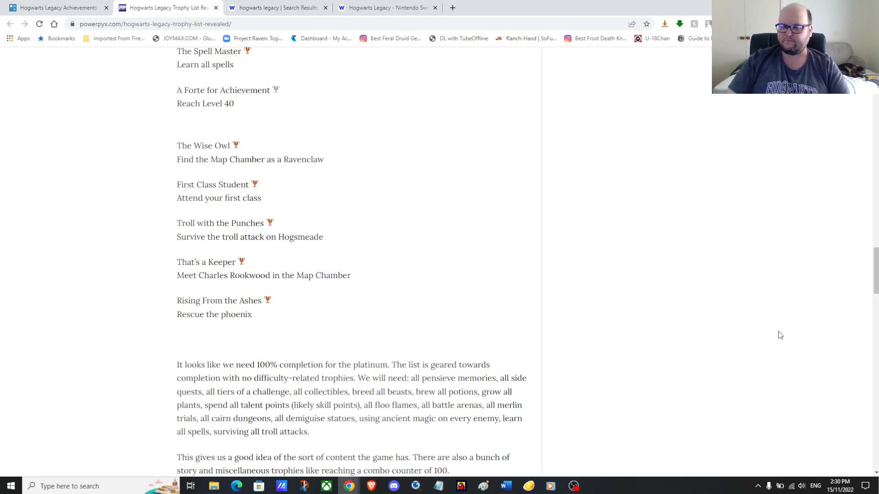